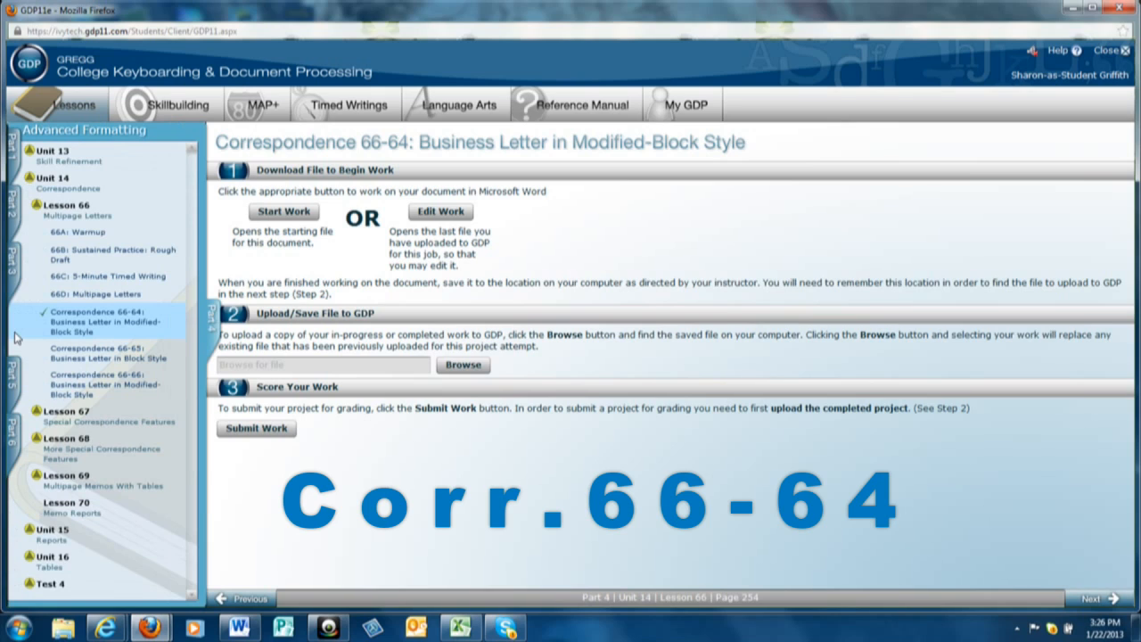
pyautogui.moveTo(87, 258)
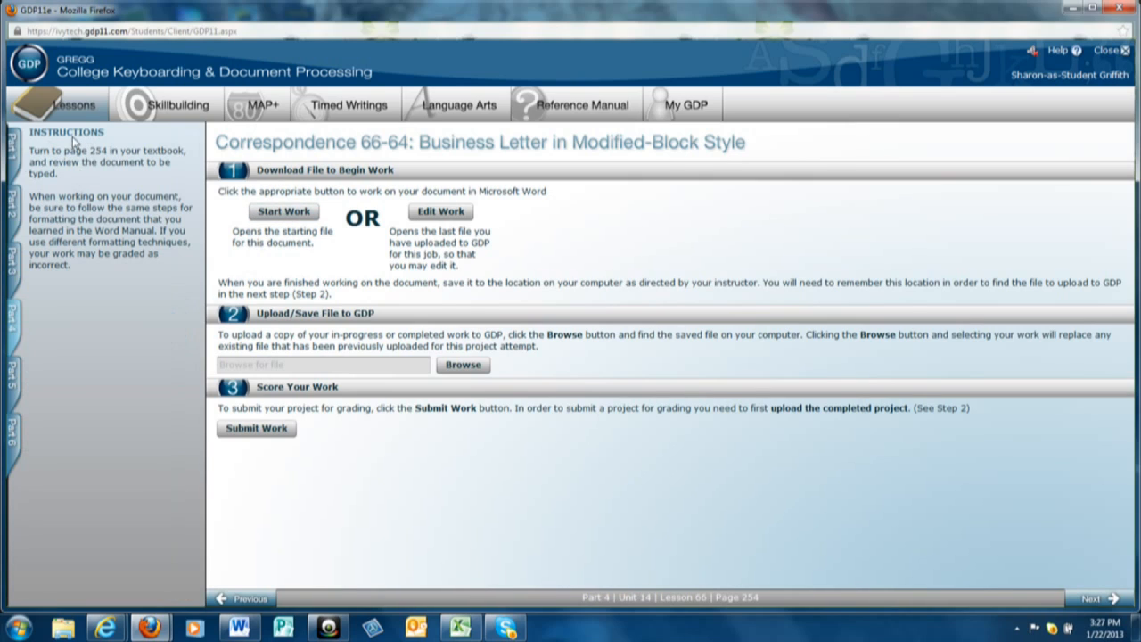
pyautogui.moveTo(342, 528)
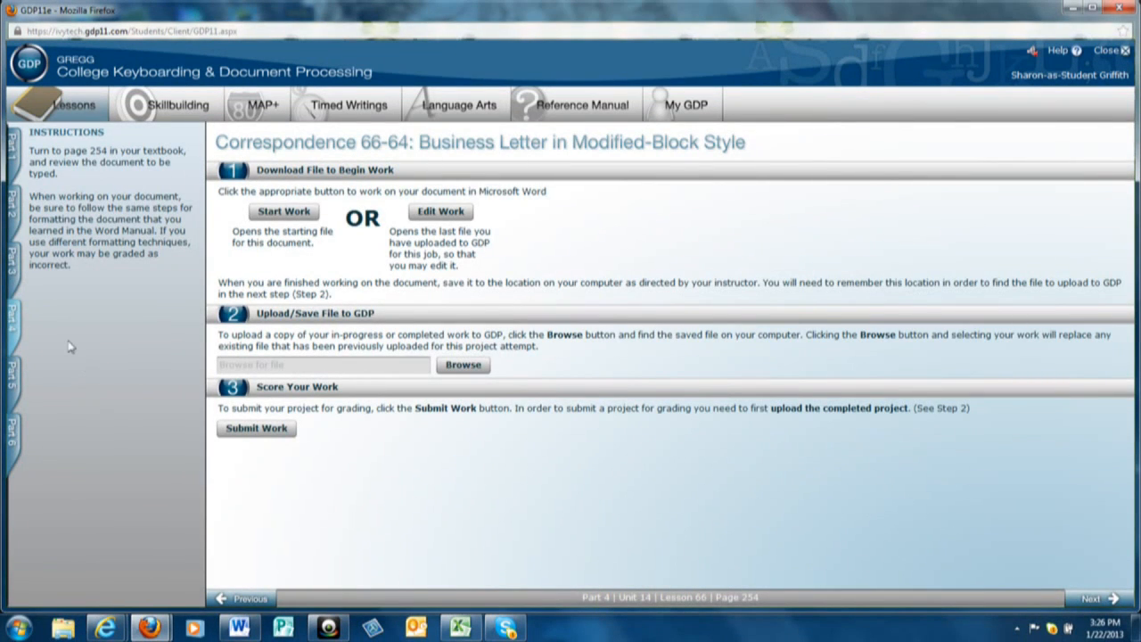
pyautogui.moveTo(79, 144)
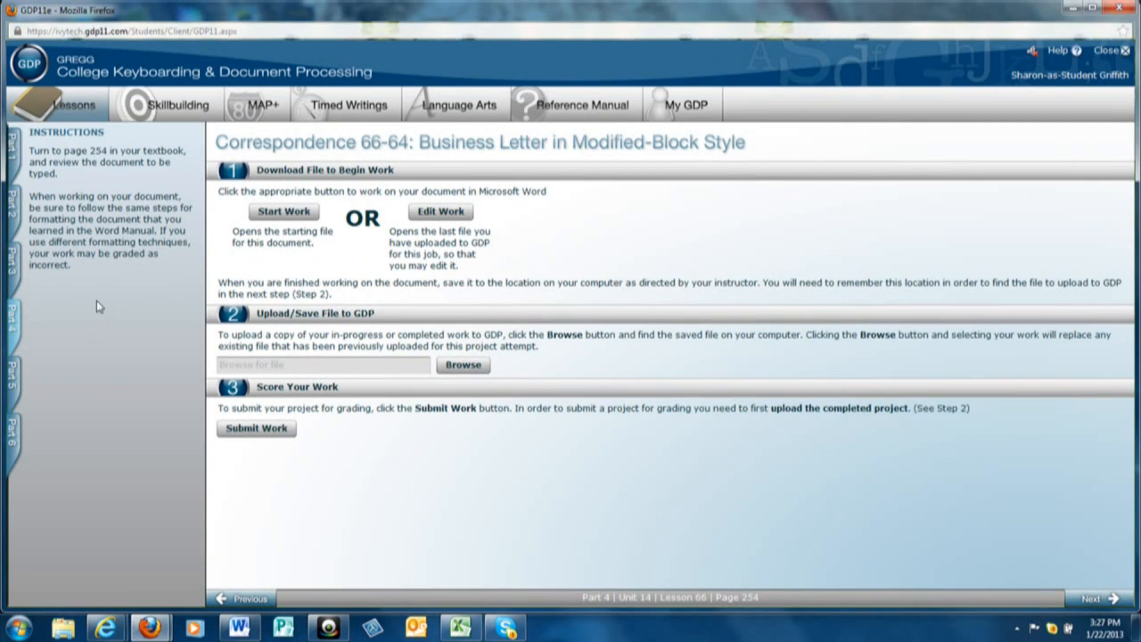
pyautogui.moveTo(243, 260)
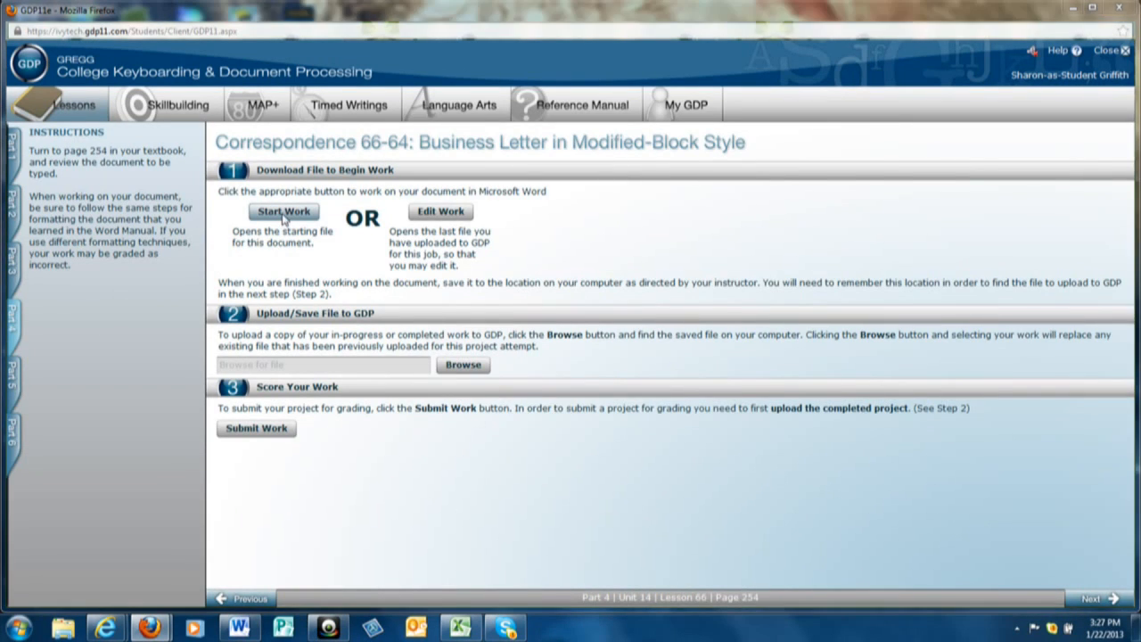
# Step: Start work on the lesson and open the downloaded Correspondence 66-64 file in Word
pyautogui.click(284, 211)
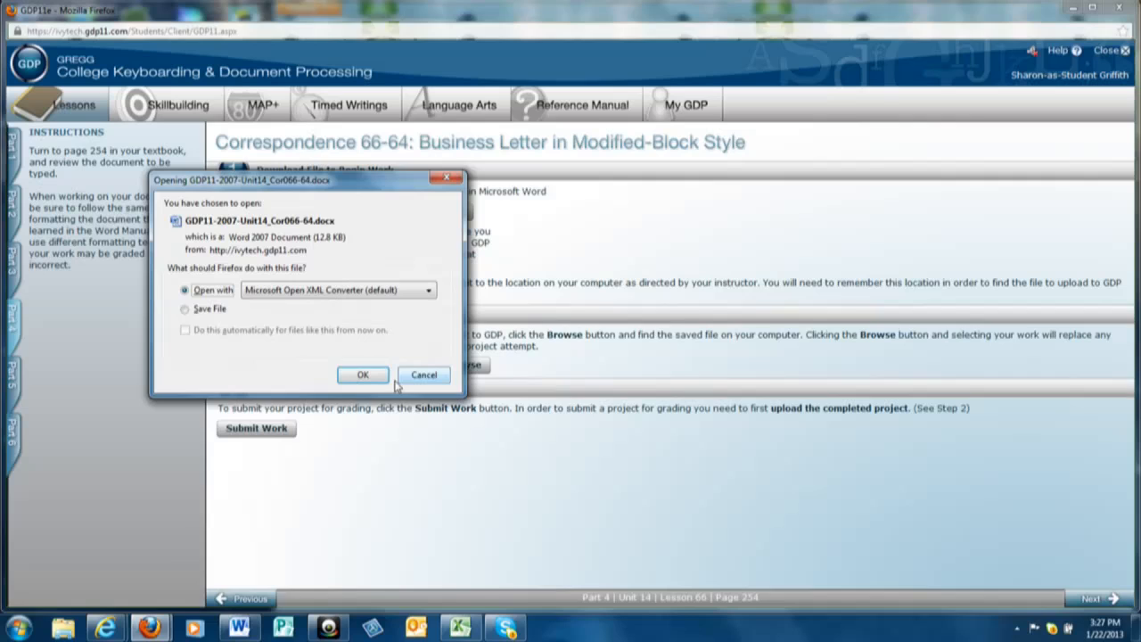
pyautogui.click(362, 374)
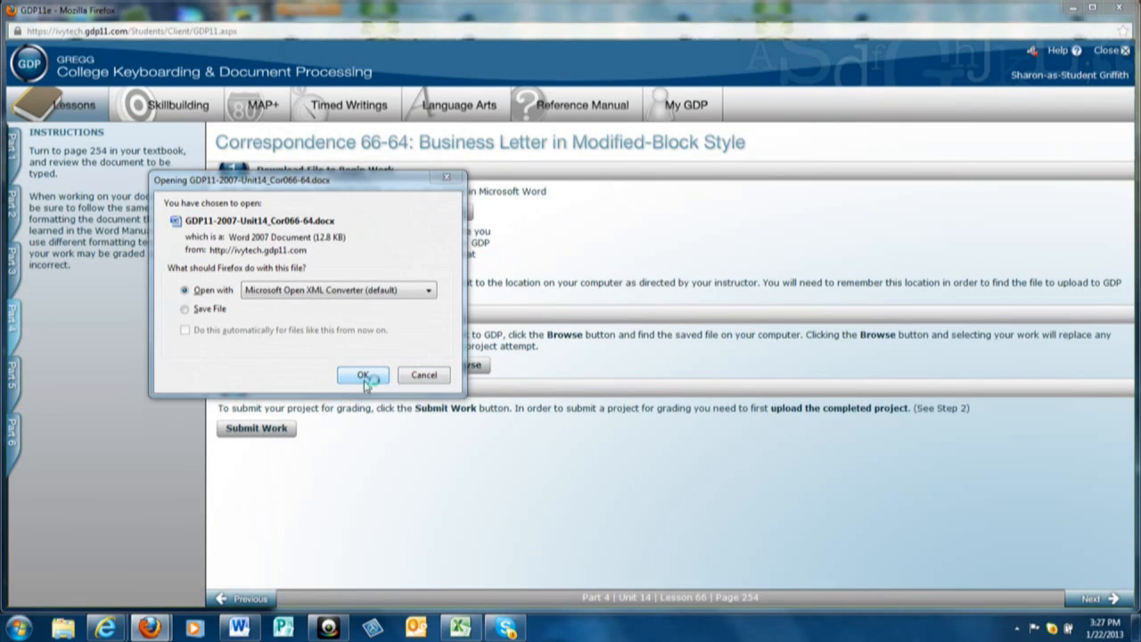
pyautogui.click(362, 375)
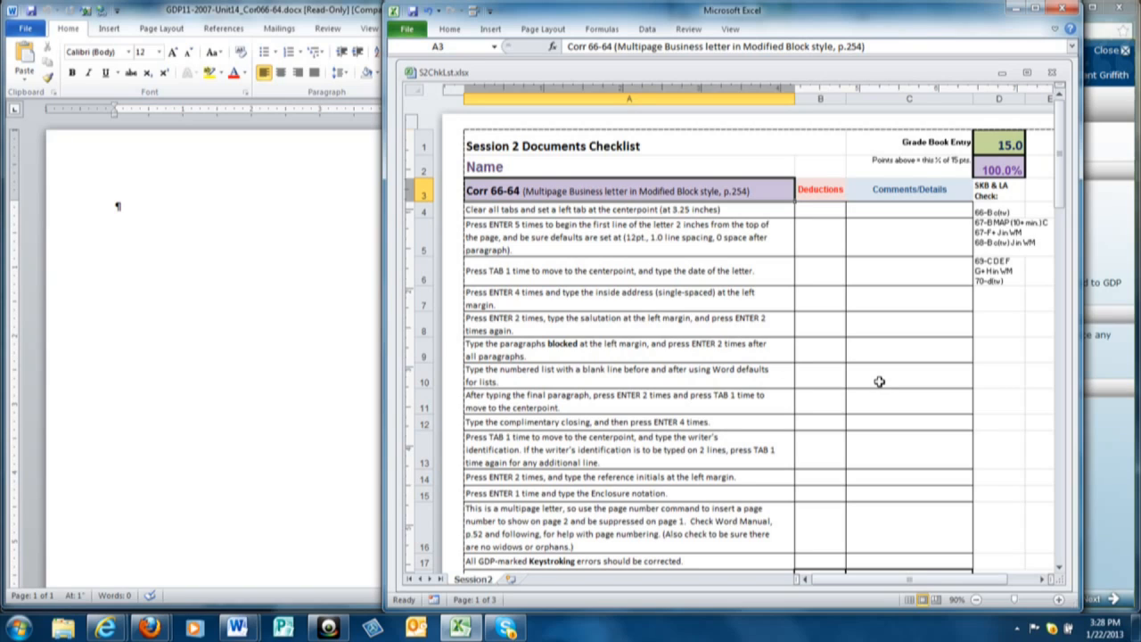
pyautogui.moveTo(549, 217)
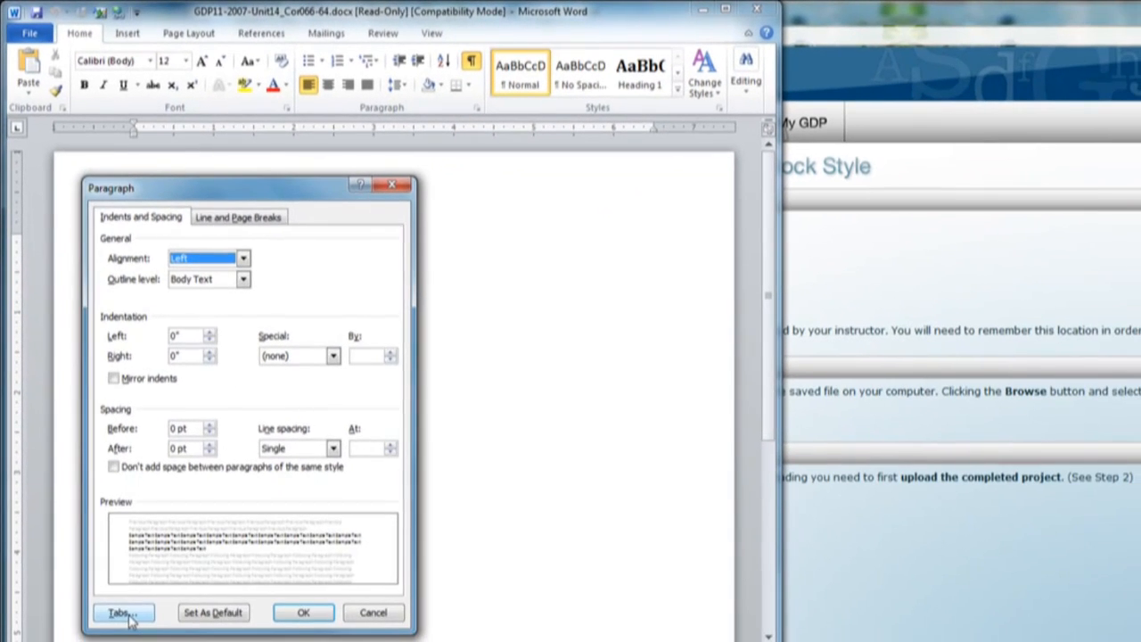
# Step: Clear all default tab stops and set a single left tab stop at 3.25 inches
pyautogui.click(123, 614)
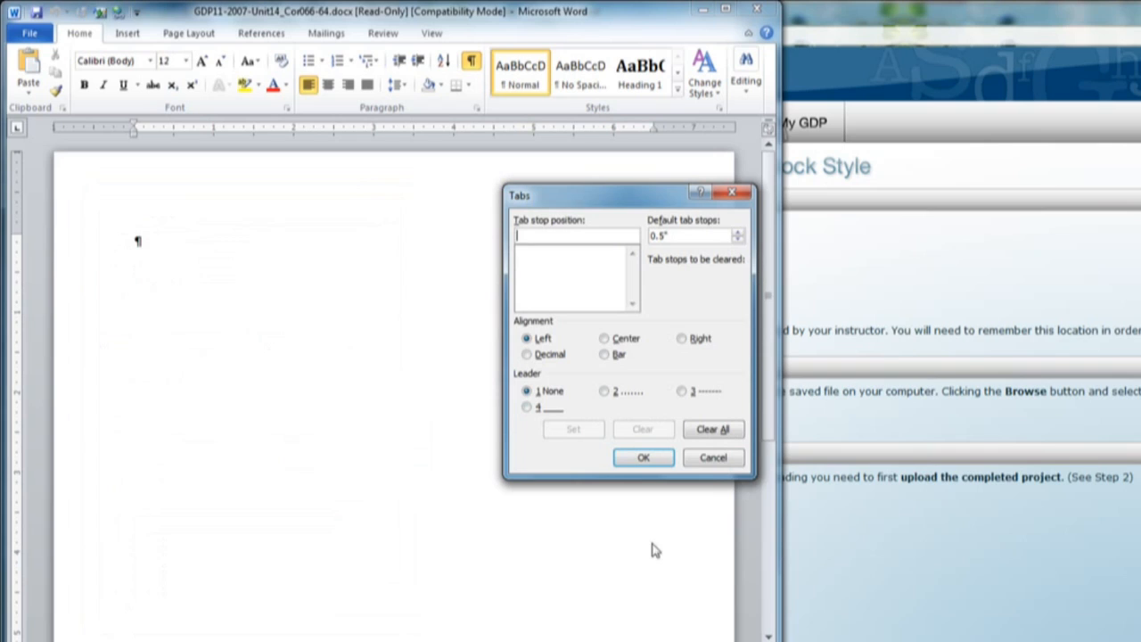
pyautogui.moveTo(713, 429)
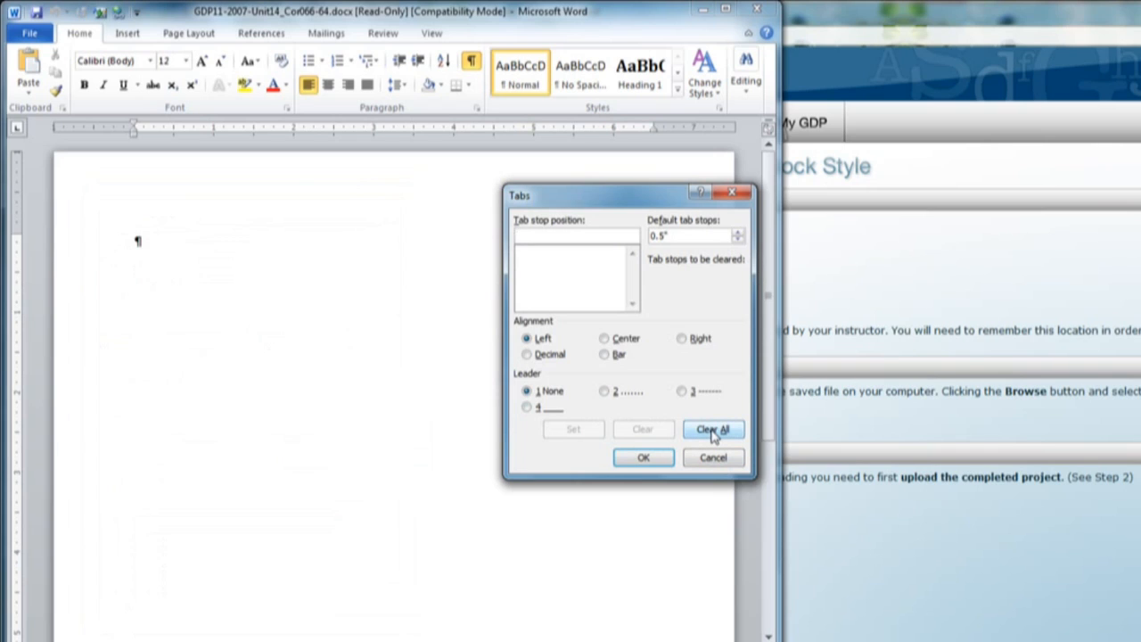
pyautogui.click(713, 428)
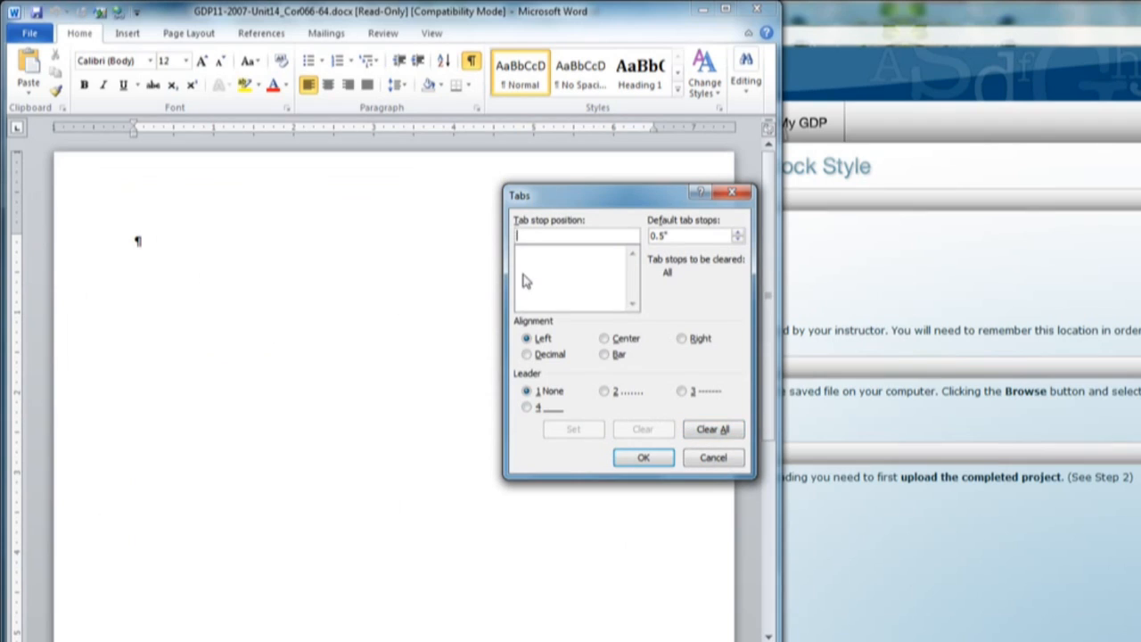
pyautogui.moveTo(529, 284)
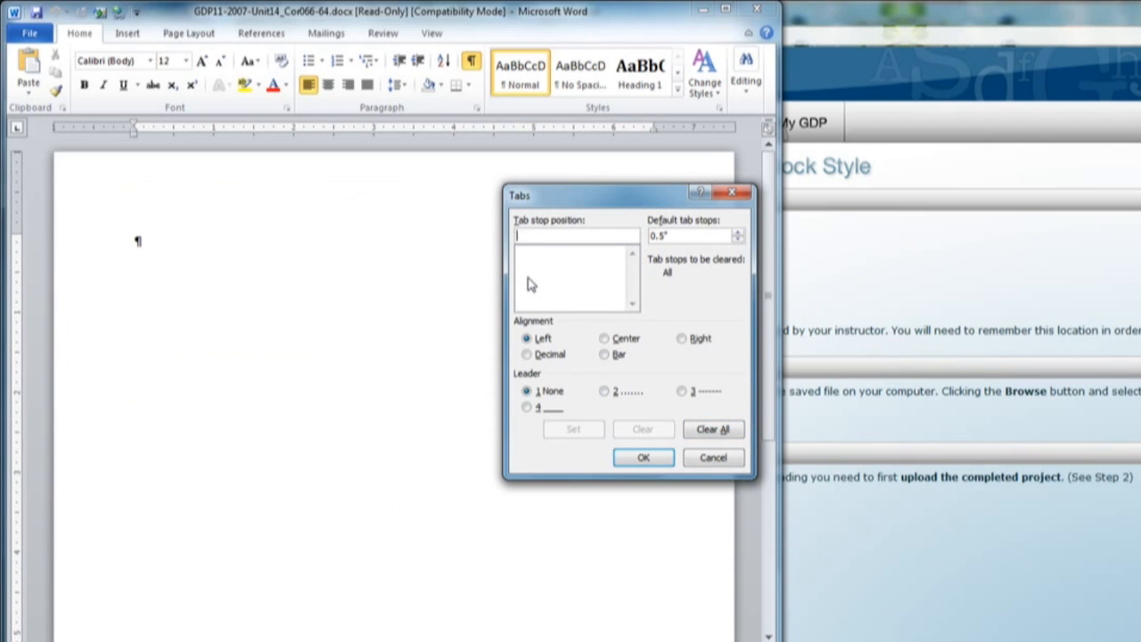
pyautogui.write('3.2')
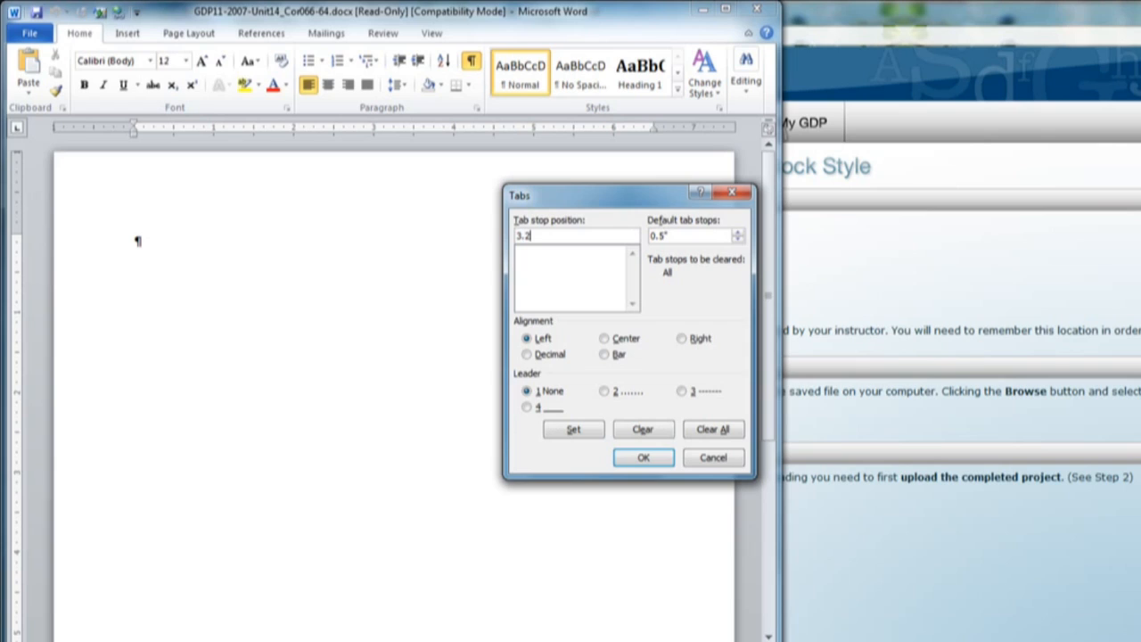
pyautogui.write('5')
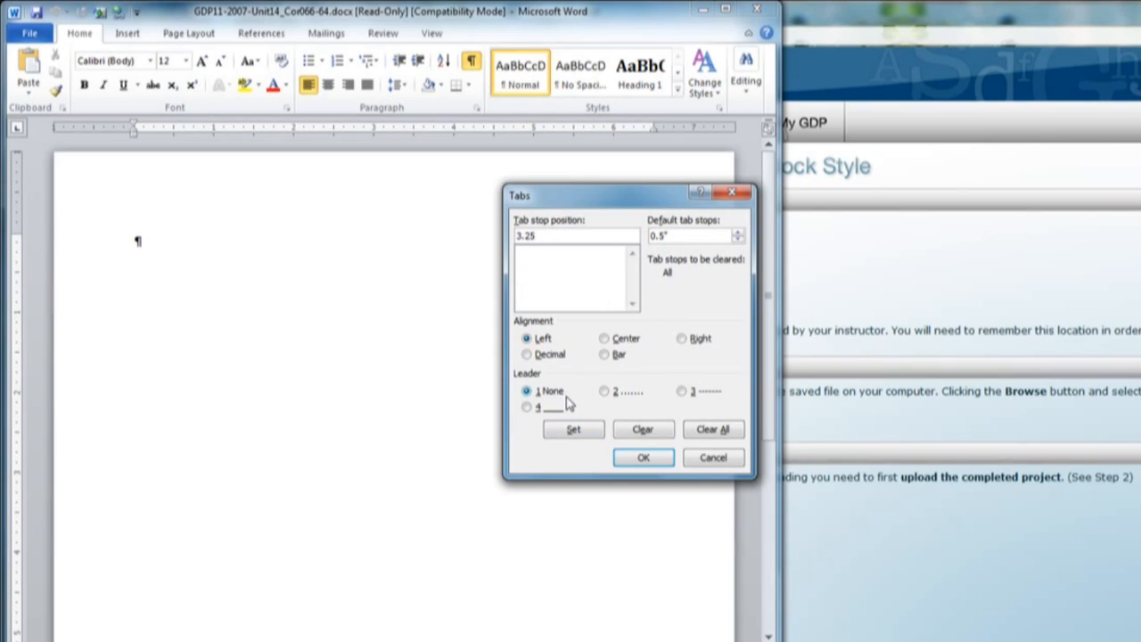
pyautogui.click(573, 430)
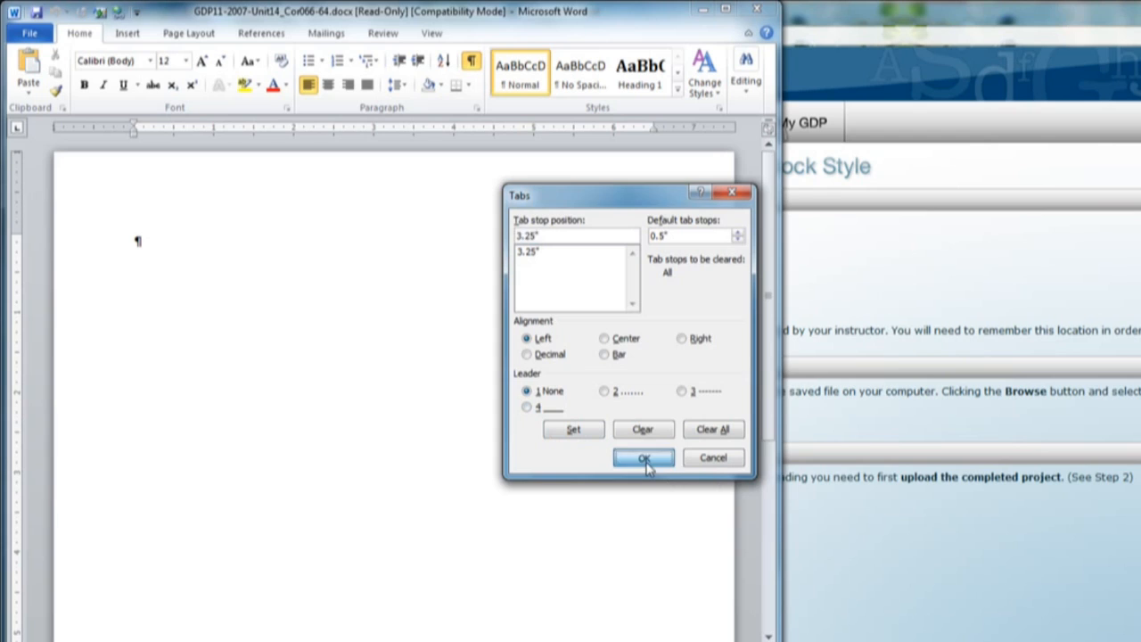
pyautogui.click(642, 456)
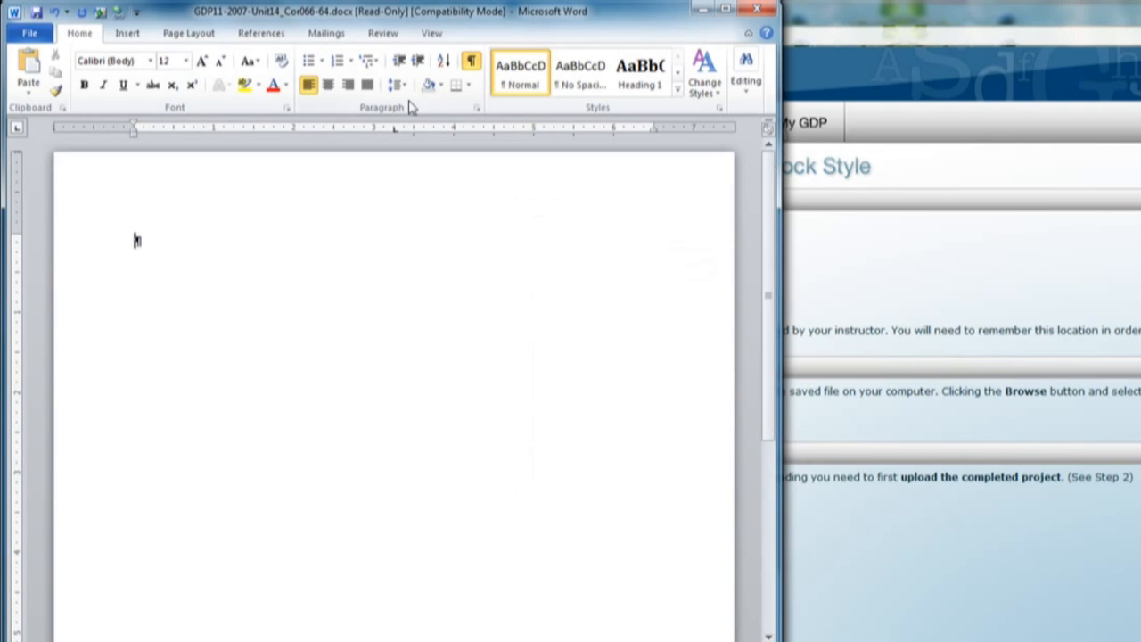
pyautogui.moveTo(414, 139)
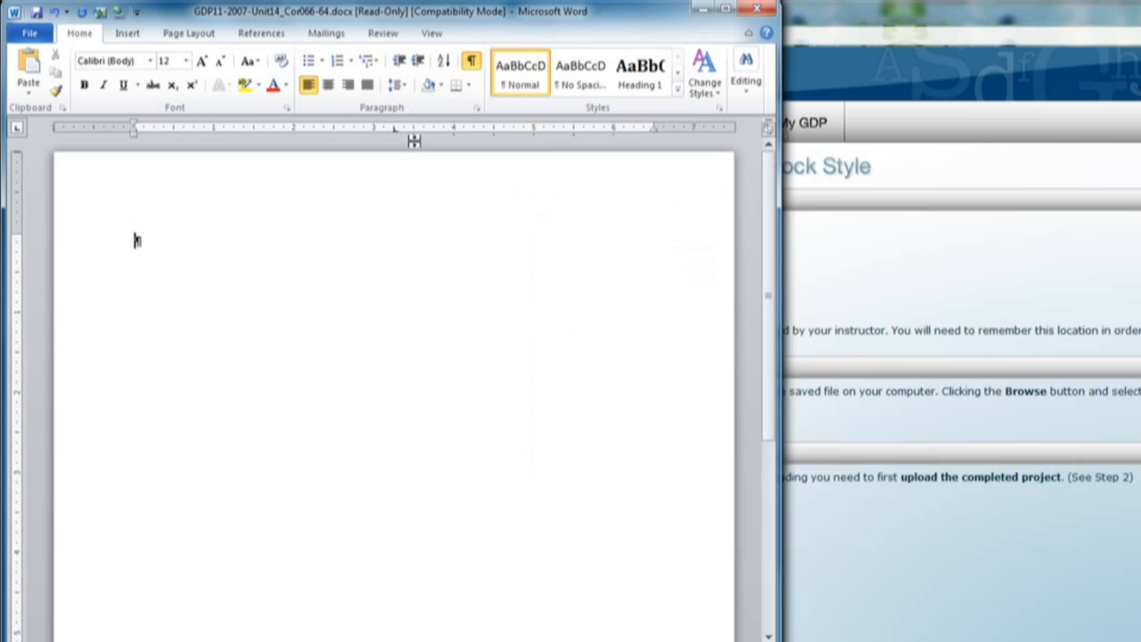
pyautogui.moveTo(409, 140)
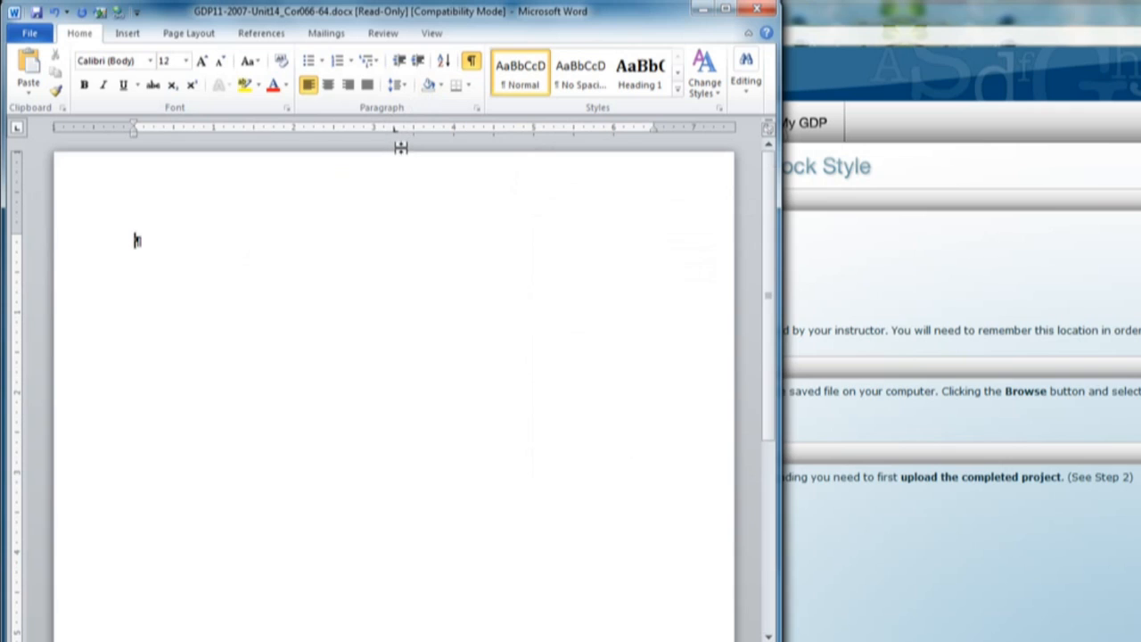
pyautogui.moveTo(403, 146)
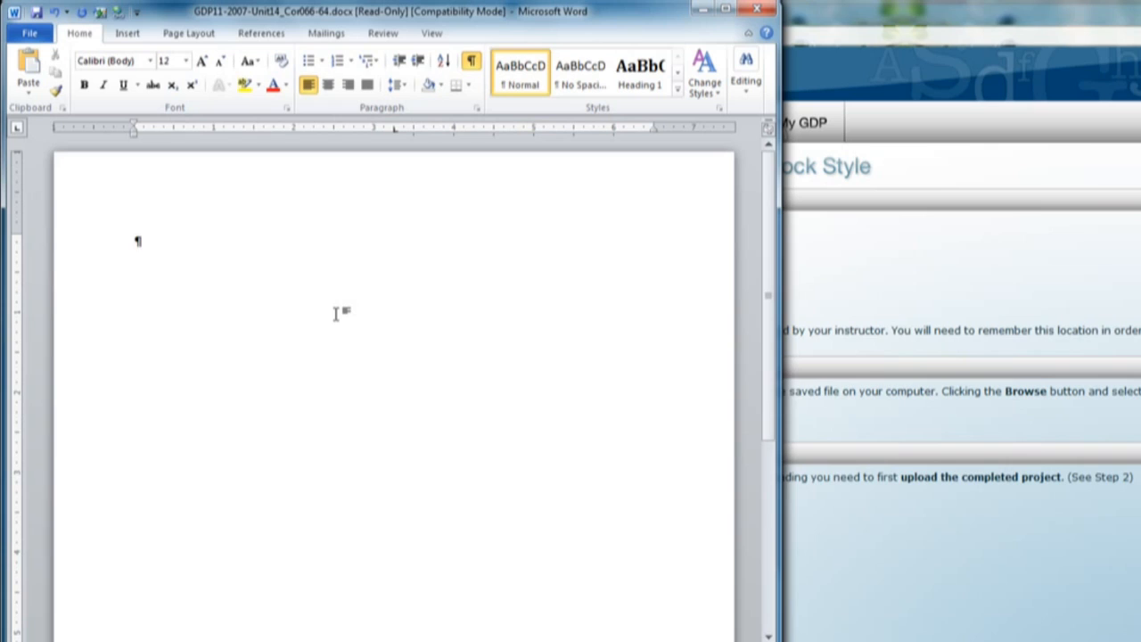
# Step: Add blank lines, the tabbed date July 13, 2012, the inside address and the salutation to Miss Glashan
pyautogui.press('enter')
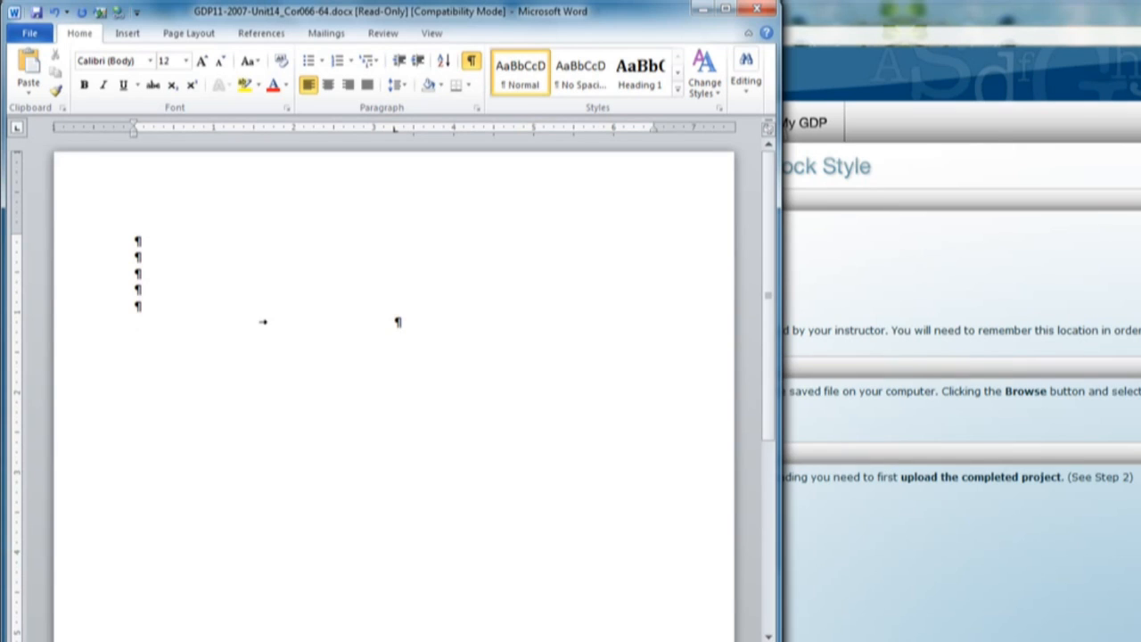
pyautogui.moveTo(396, 321)
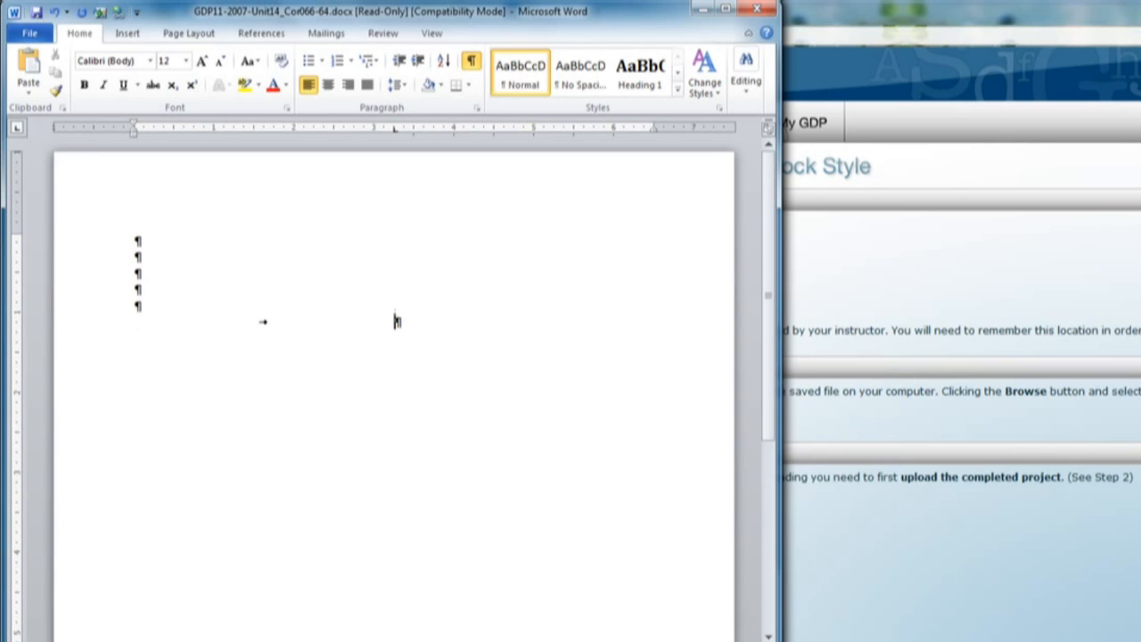
pyautogui.write('July')
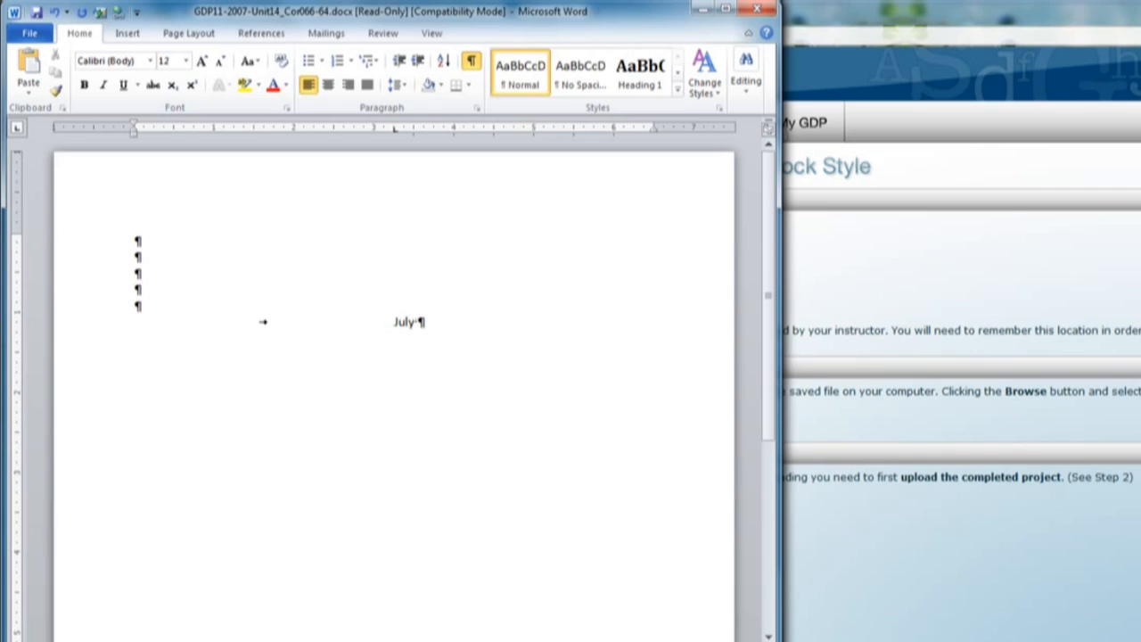
pyautogui.write('13, 2012')
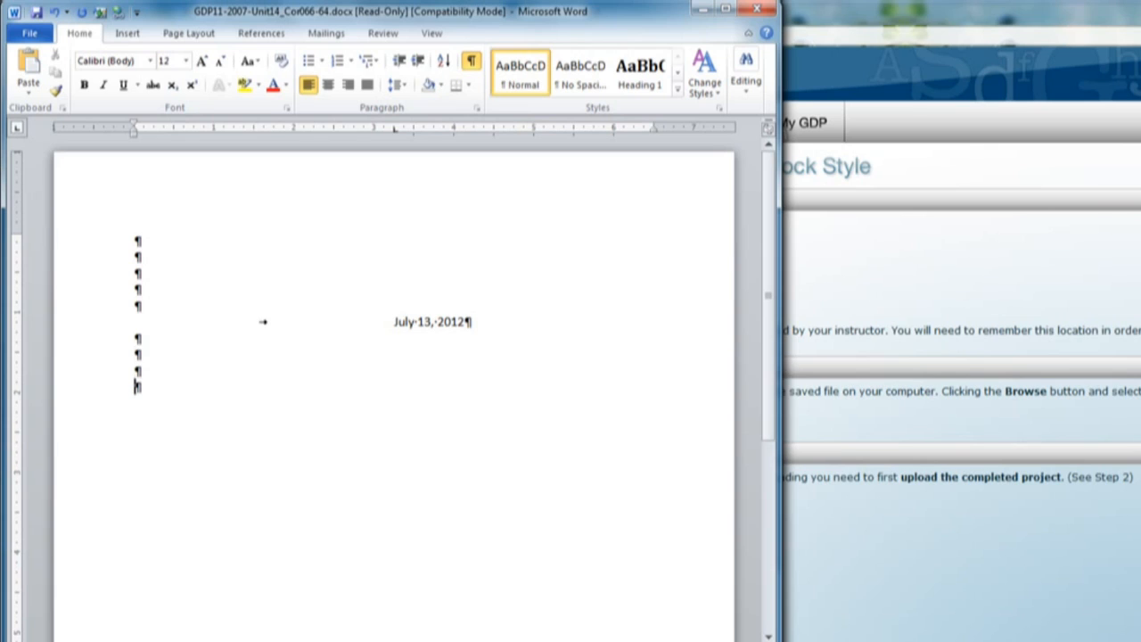
pyautogui.write('Miss Florence B. Glashan')
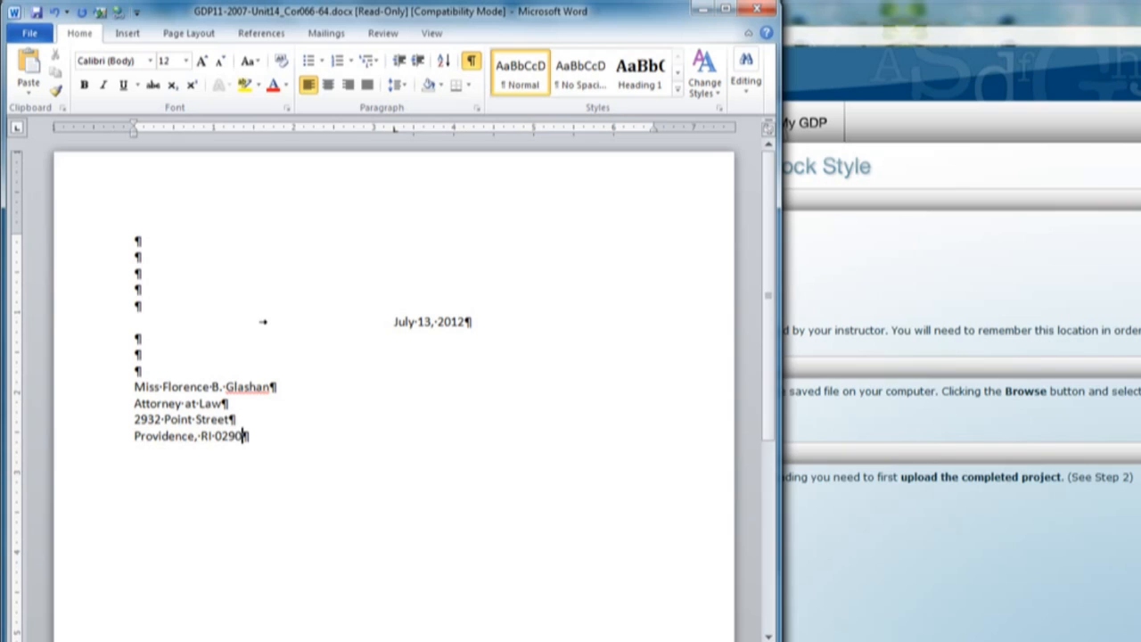
pyautogui.write('3')
pyautogui.write('Dear Miss')
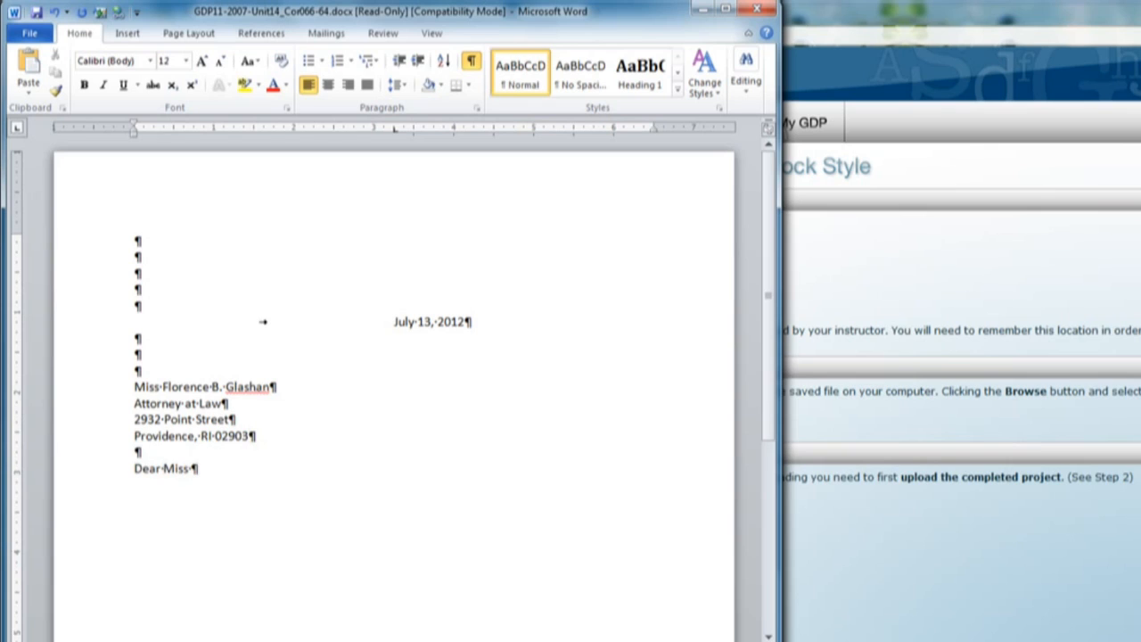
pyautogui.write('Glashan:')
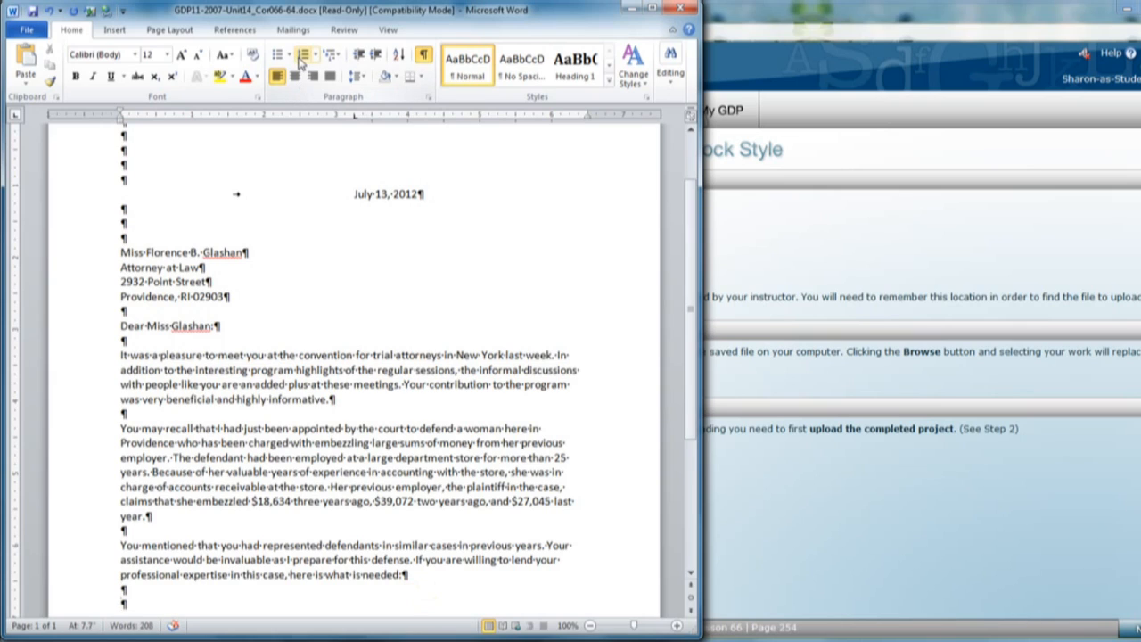
pyautogui.moveTo(305, 54)
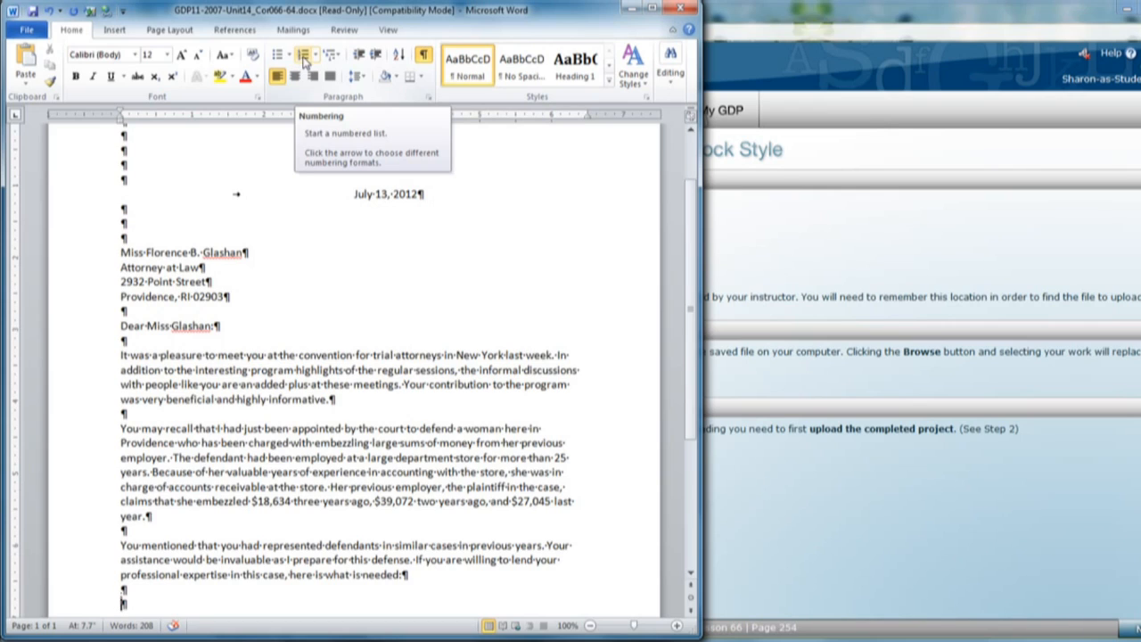
# Step: Type the numbered list items beginning 'Within the next week' and 'Provide any other', continuing the letter onto page two
pyautogui.click(303, 53)
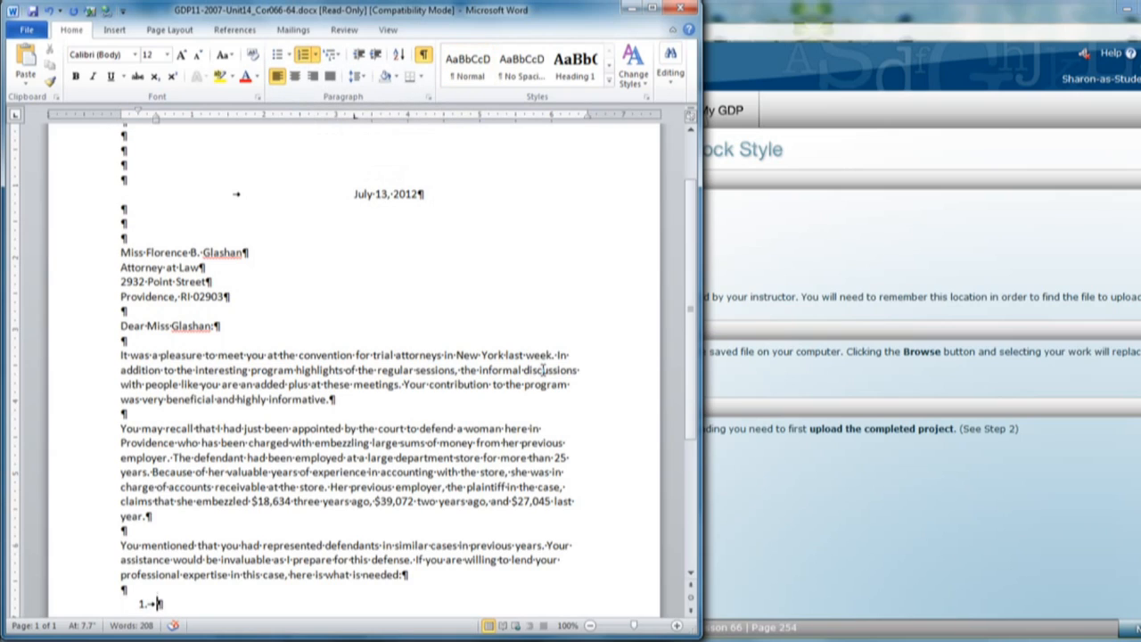
pyautogui.write('Within the next')
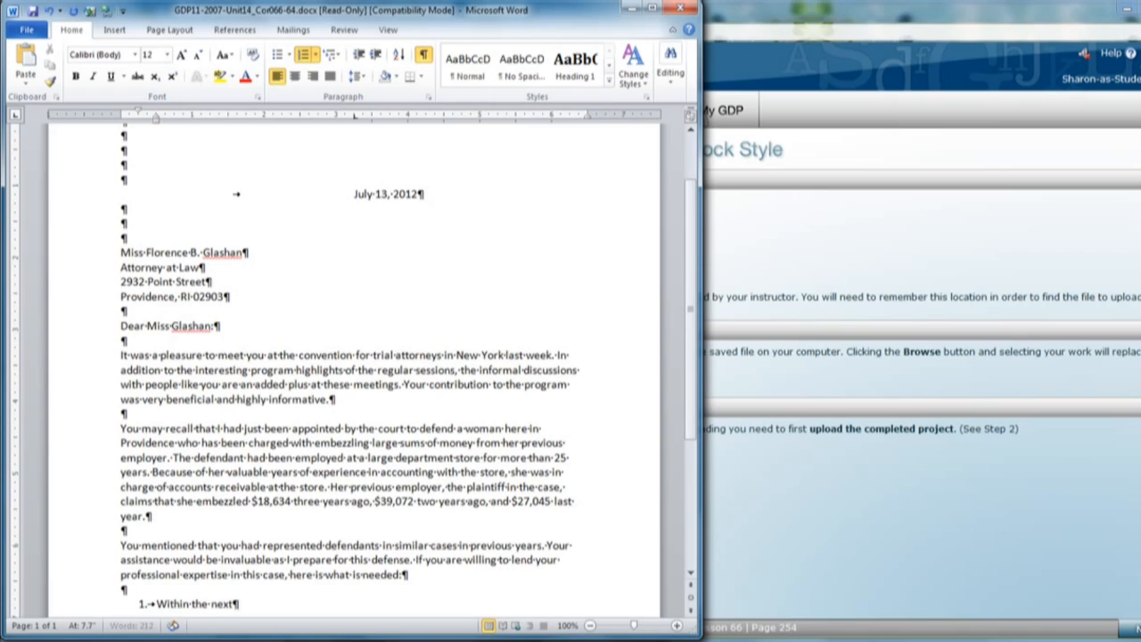
pyautogui.write('week, send the appr')
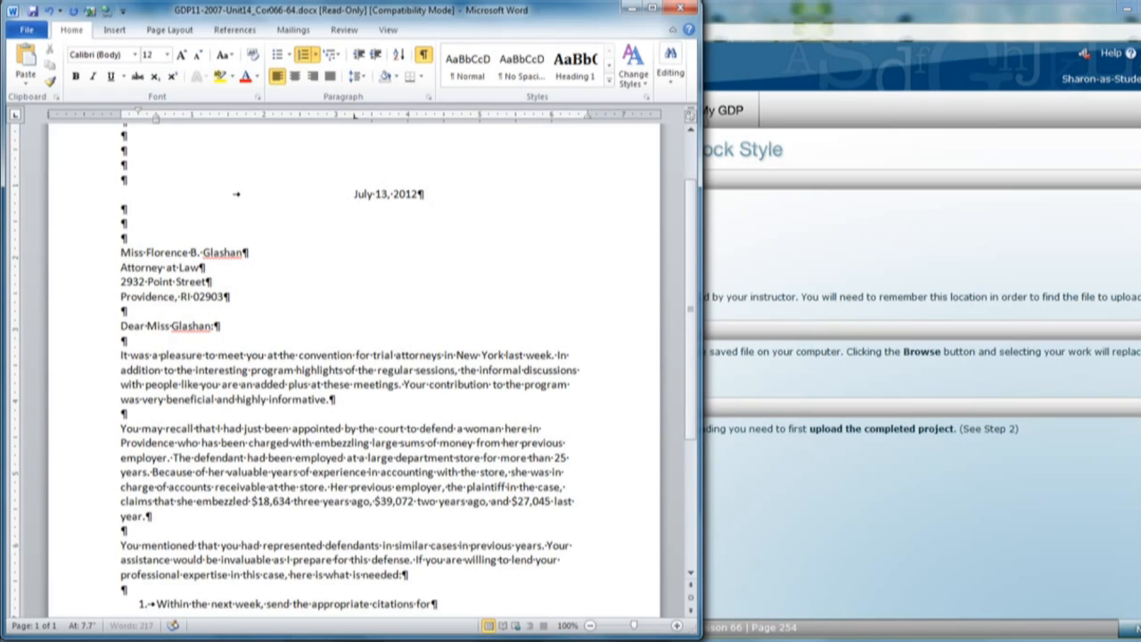
pyautogui.write('all similar trials in which you')
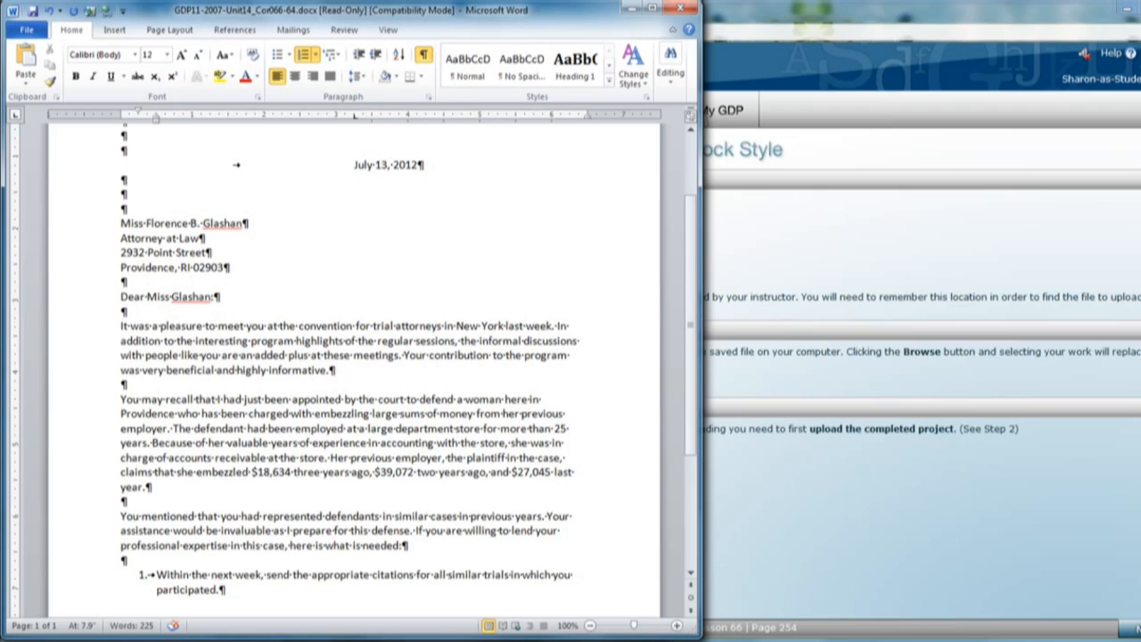
pyautogui.press('Return')
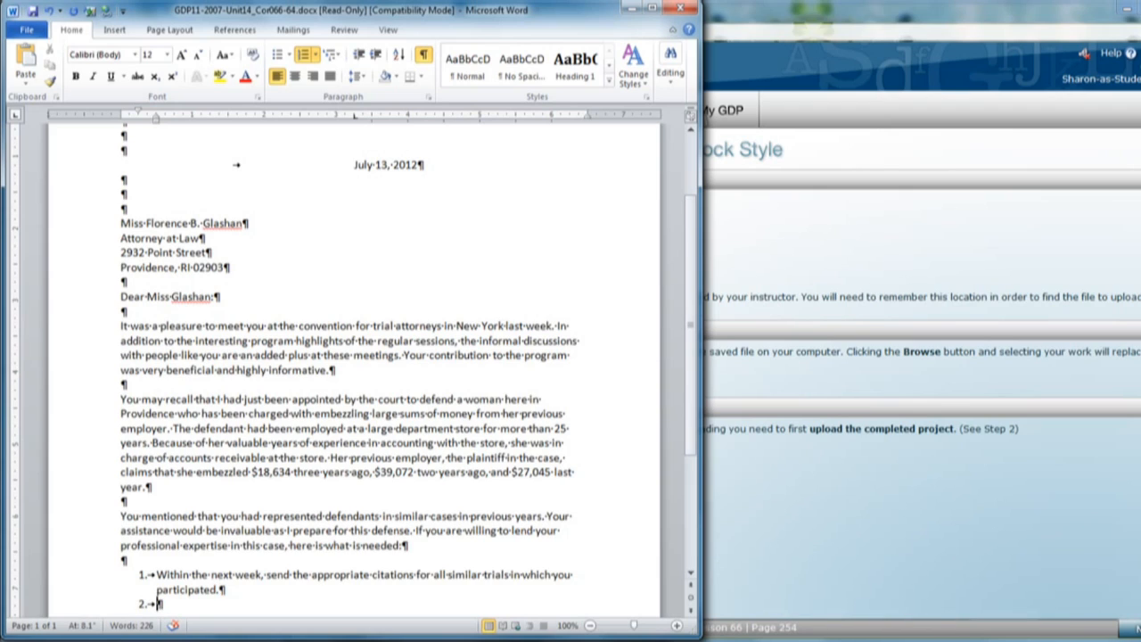
pyautogui.write('Provide any other case citations that you think might be helpful in this case.')
pyautogui.write('Meet with me')
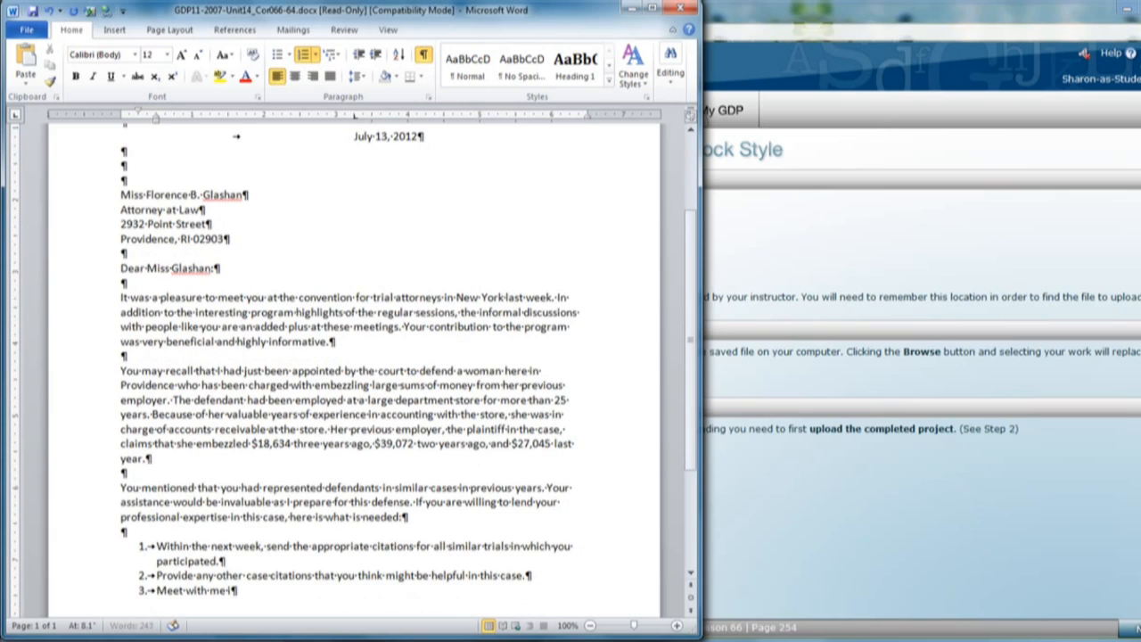
pyautogui.write('in approximately two weeks for a case consultation. At that time we can')
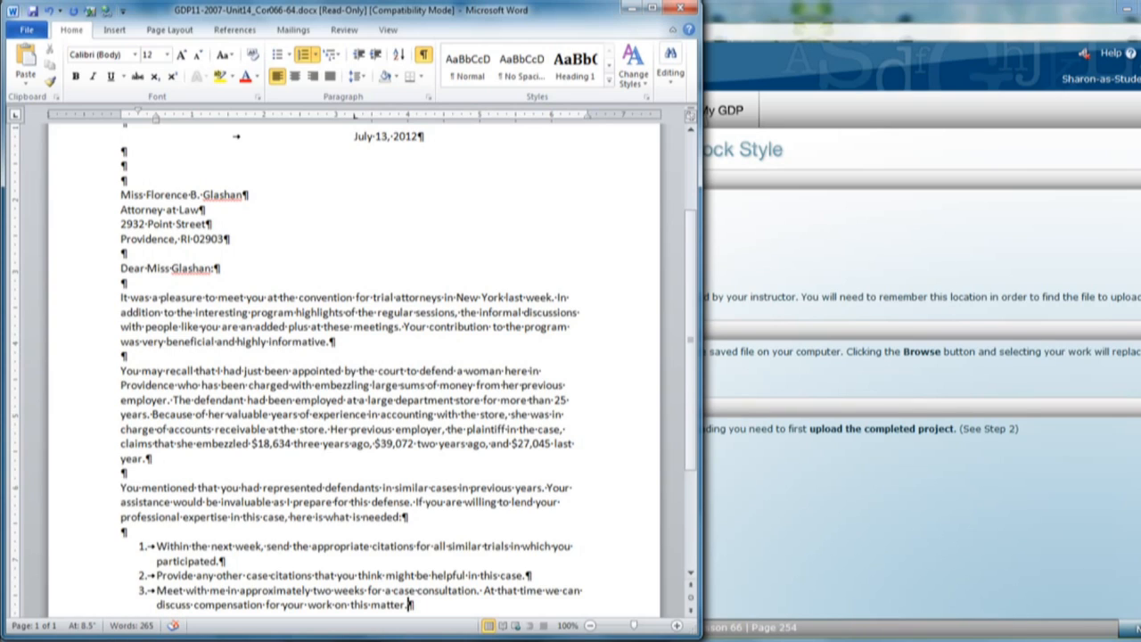
pyautogui.scroll(-3)
pyautogui.write('A copy of the formal complaint is enclosed for your review. I will call you in about a week to')
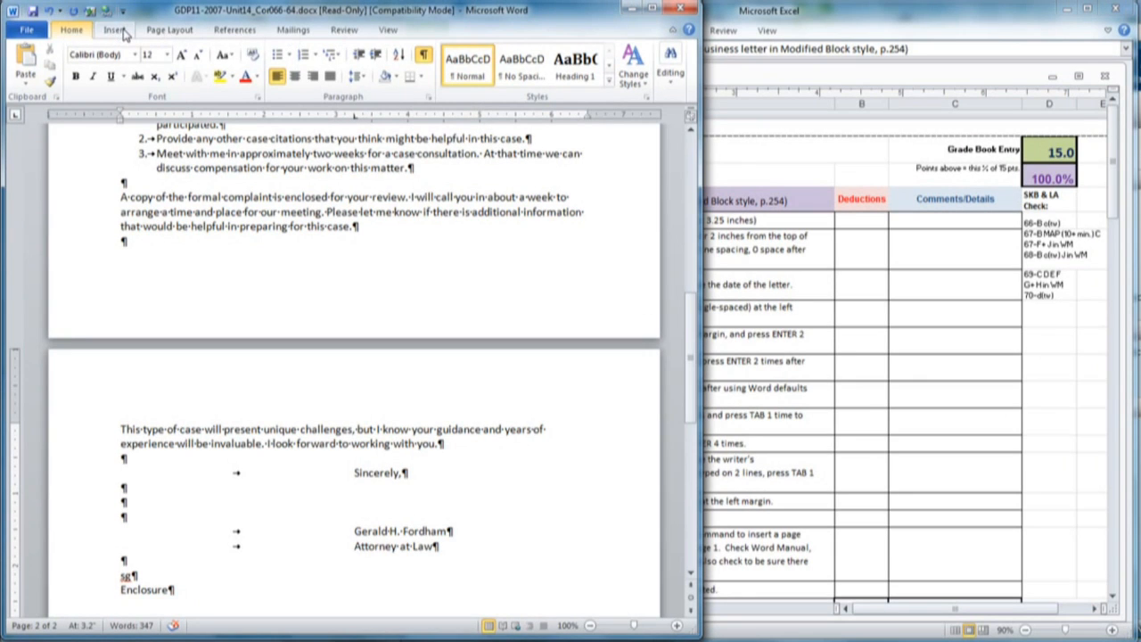
# Step: Insert a Plain Number 3 right-aligned page number at the top of page two and return to the letter
pyautogui.click(114, 29)
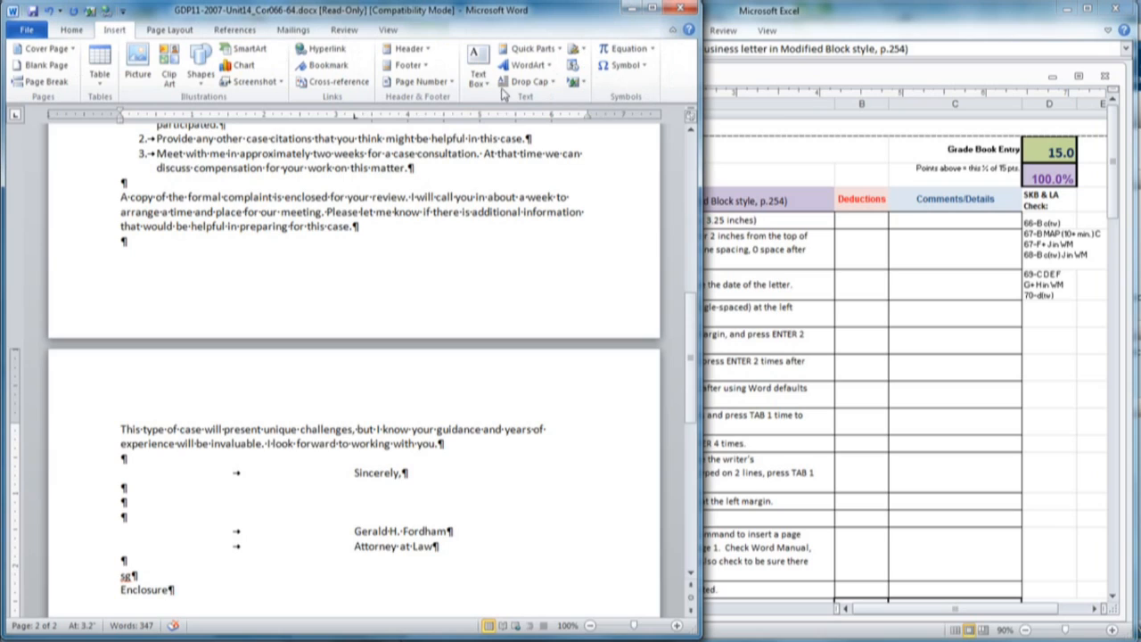
pyautogui.moveTo(419, 82)
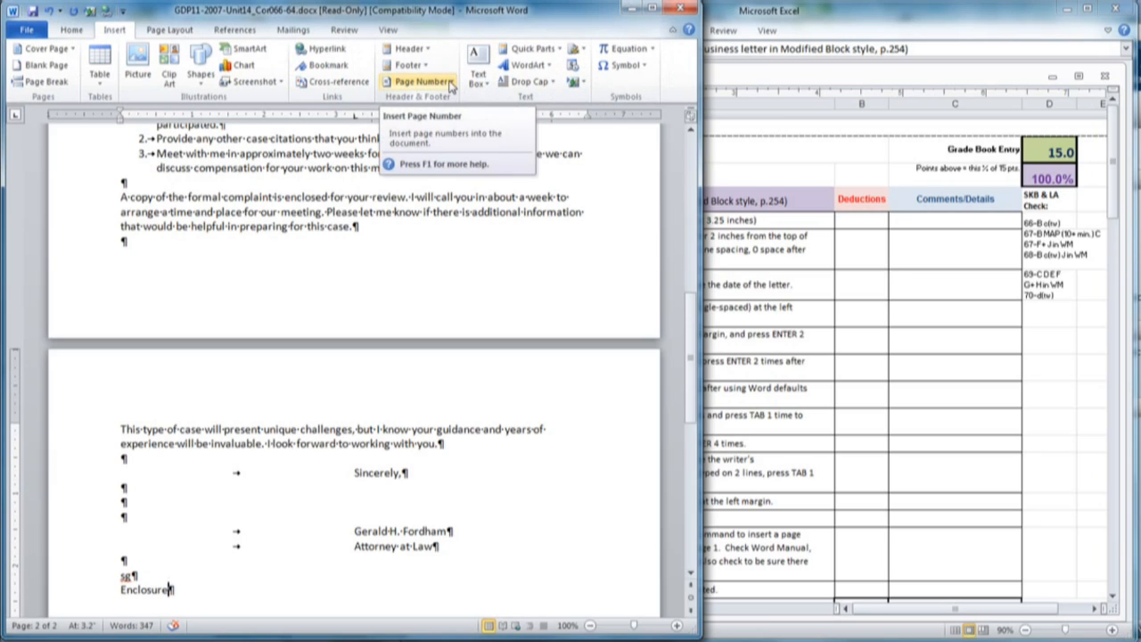
pyautogui.click(421, 83)
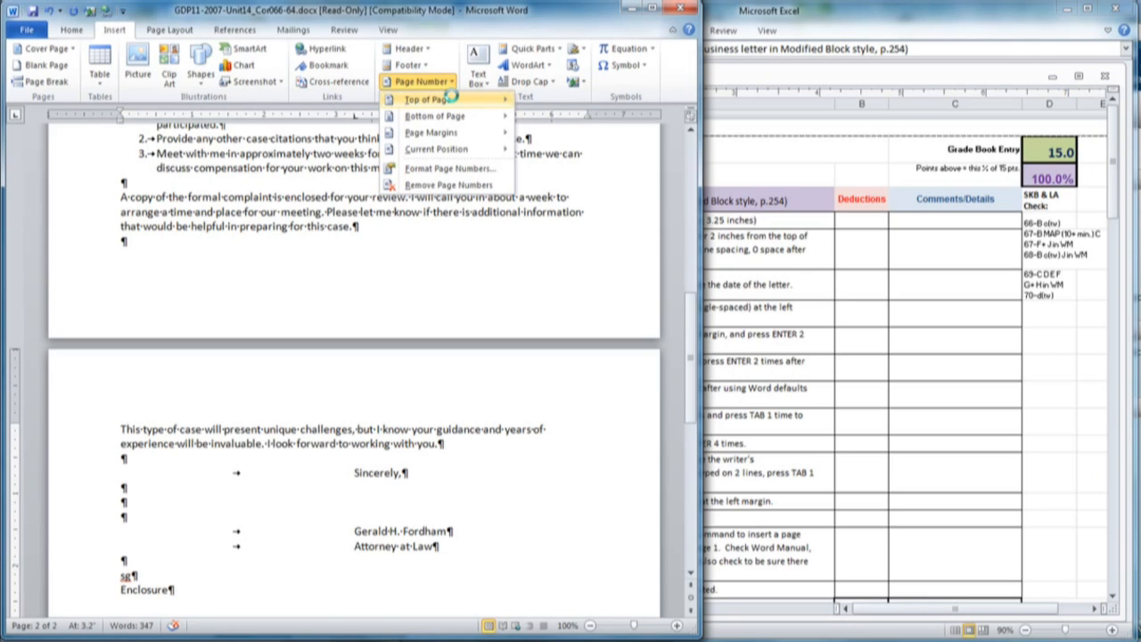
pyautogui.click(428, 100)
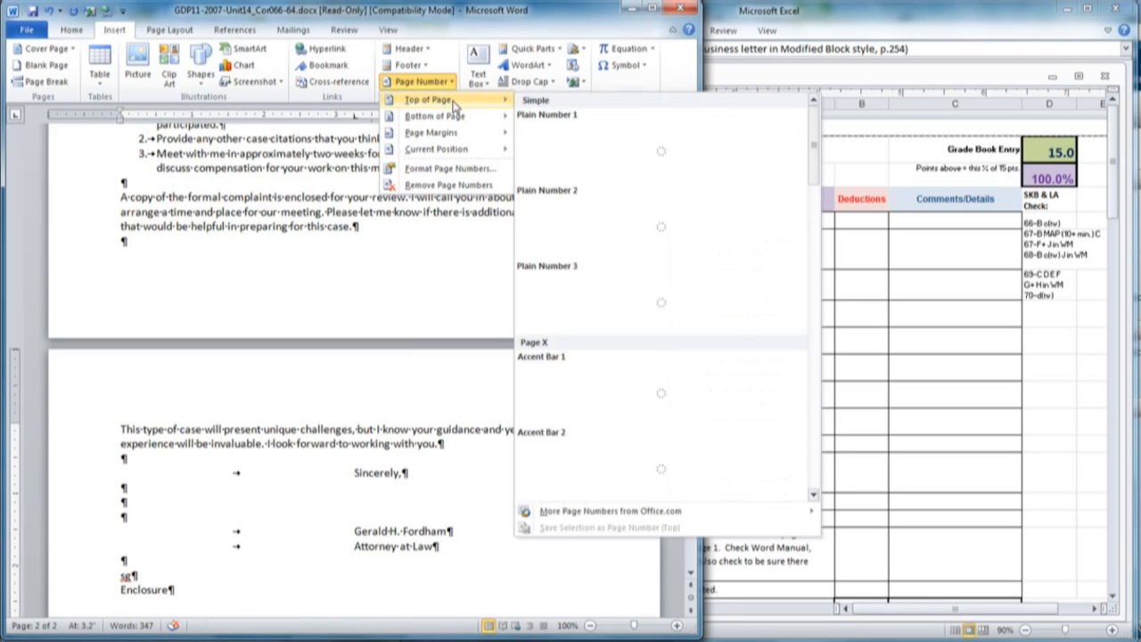
pyautogui.moveTo(678, 300)
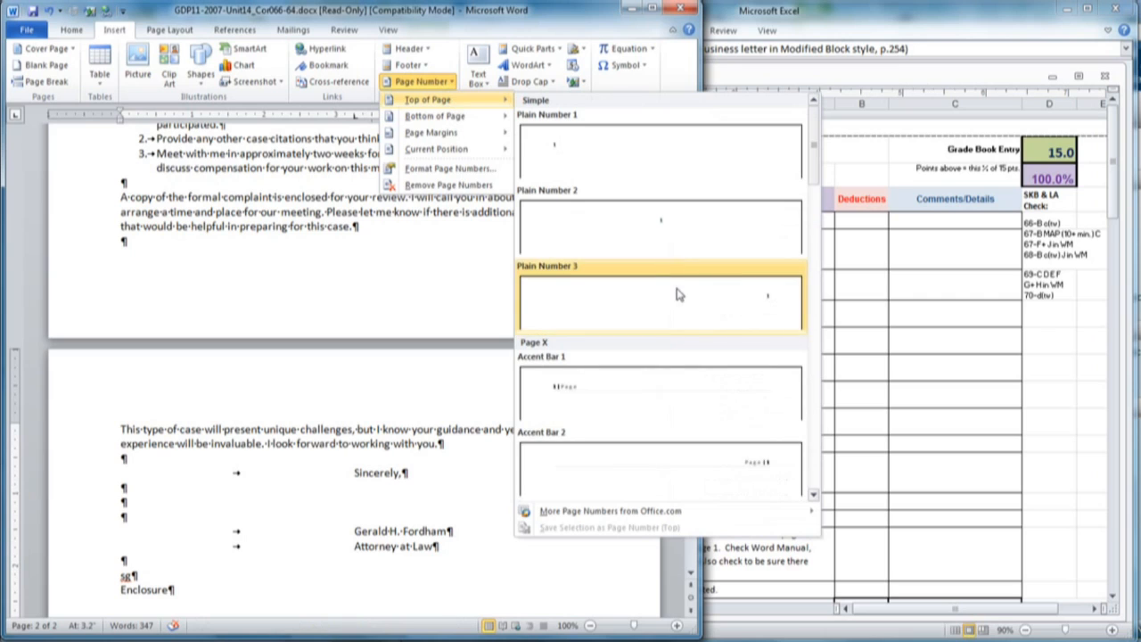
pyautogui.moveTo(682, 303)
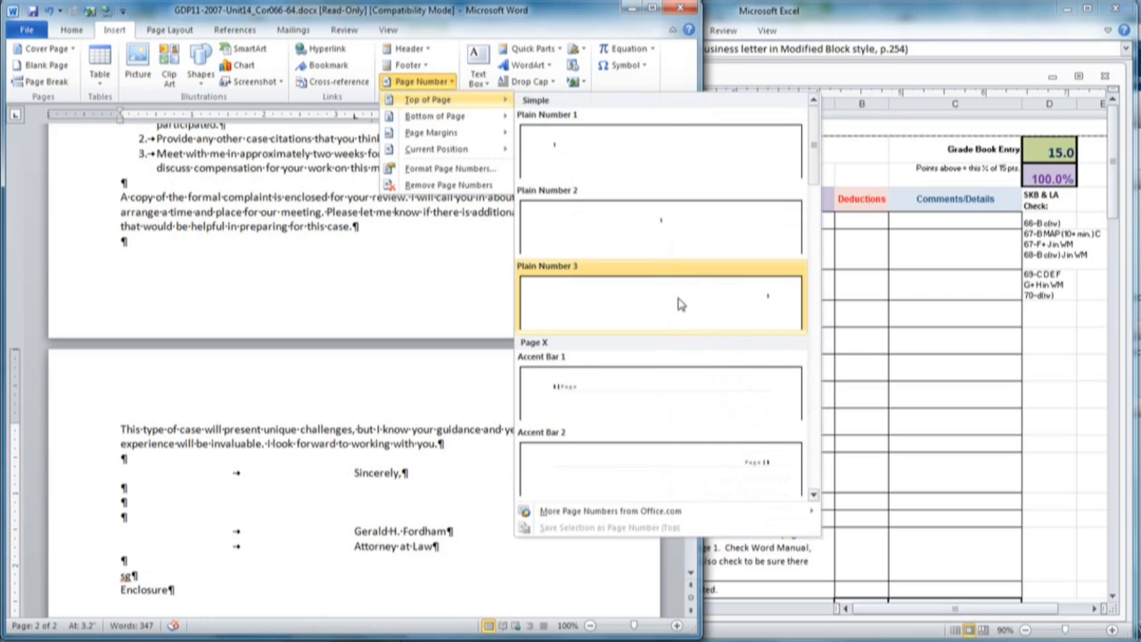
pyautogui.click(660, 300)
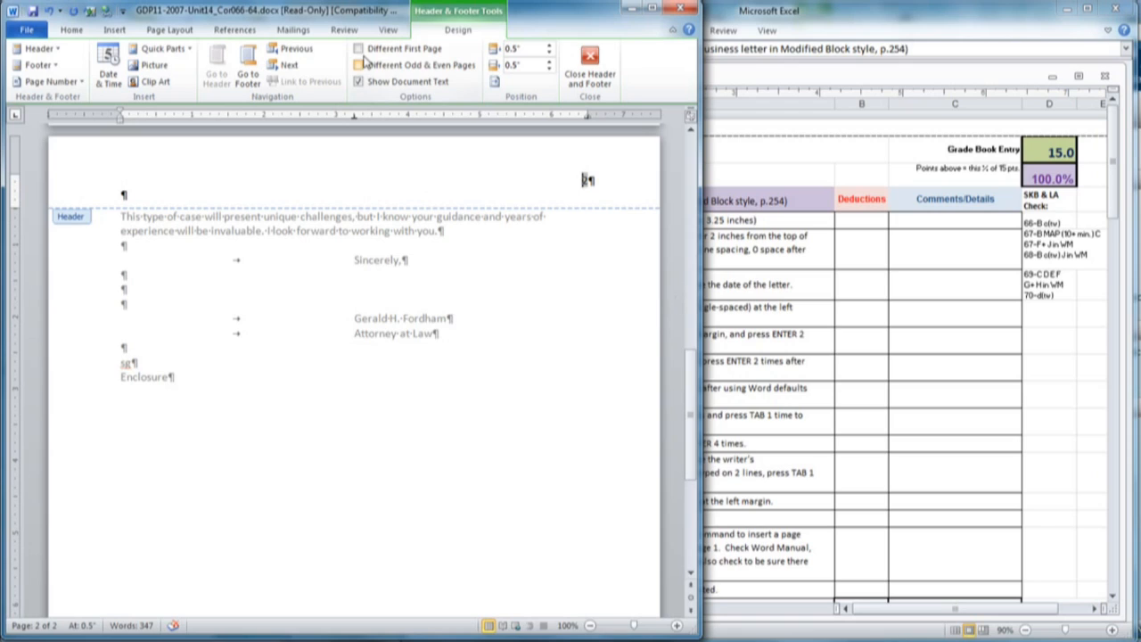
pyautogui.moveTo(358, 48)
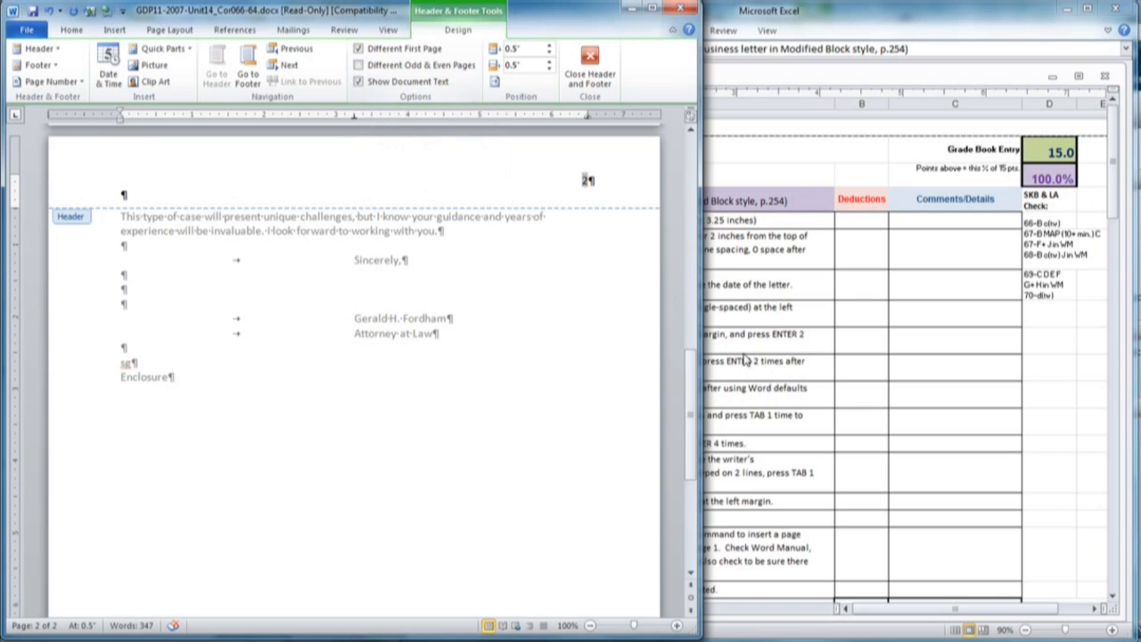
pyautogui.scroll(3)
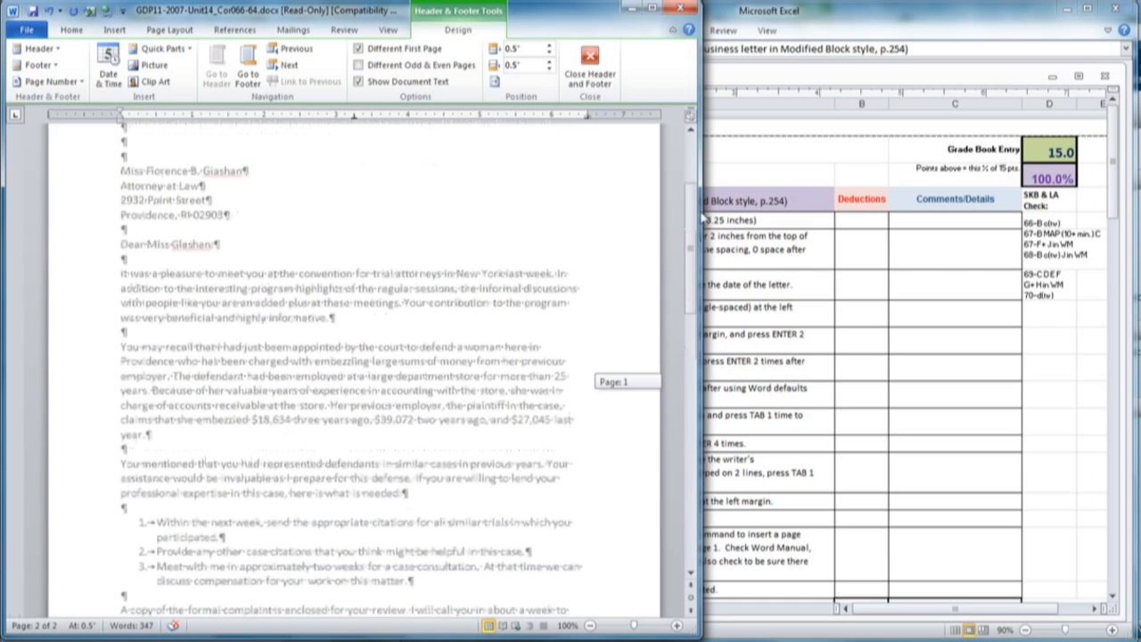
pyautogui.scroll(3)
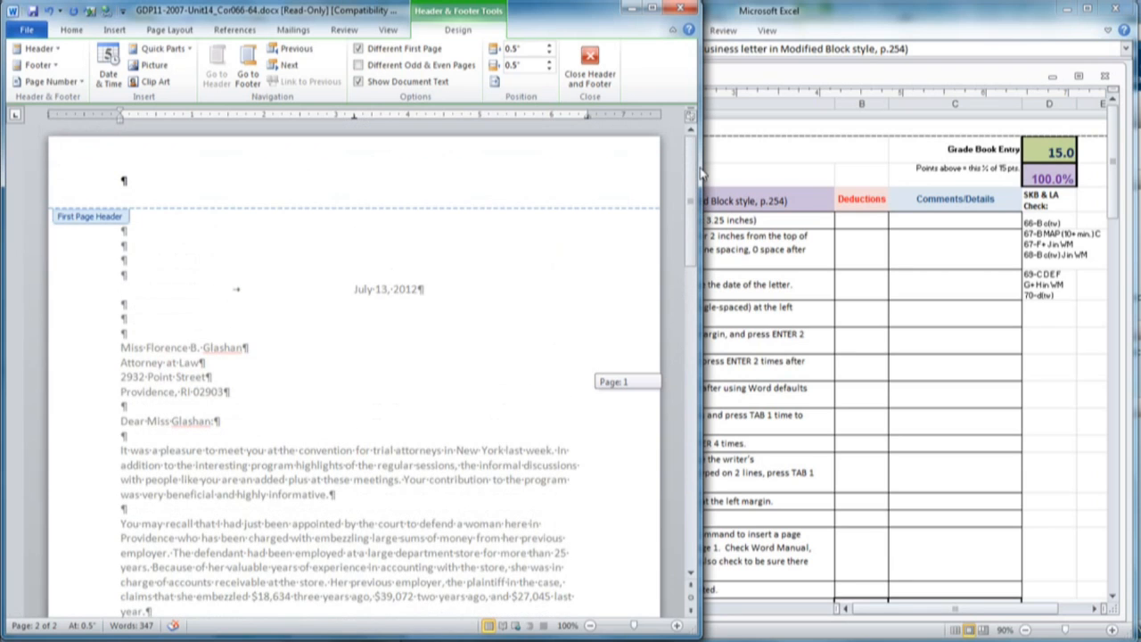
pyautogui.scroll(-3)
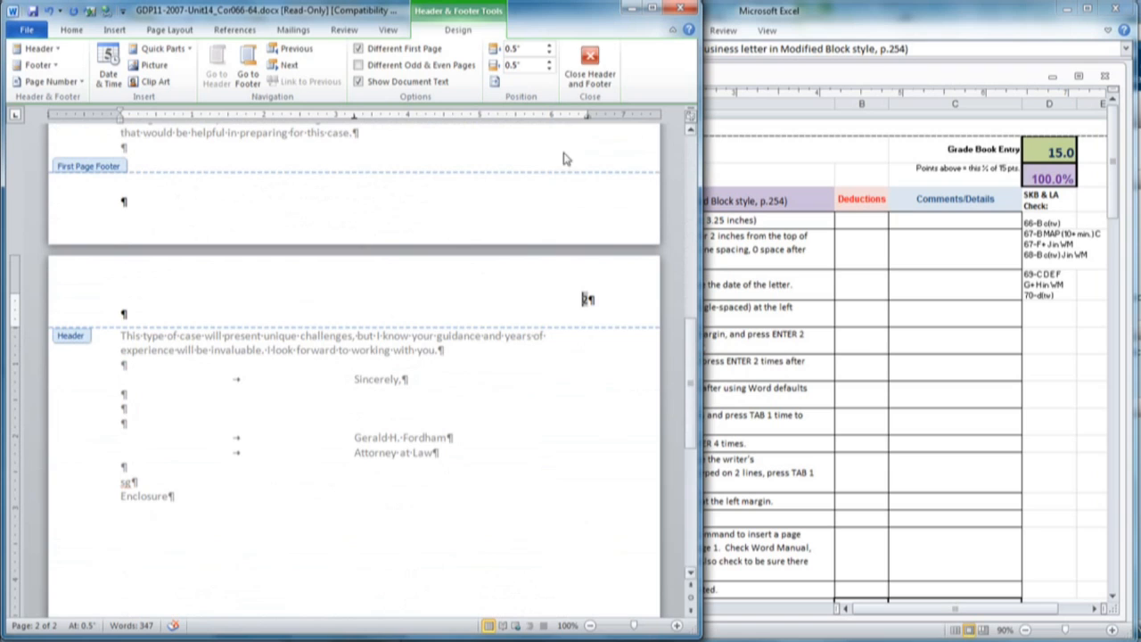
pyautogui.click(591, 62)
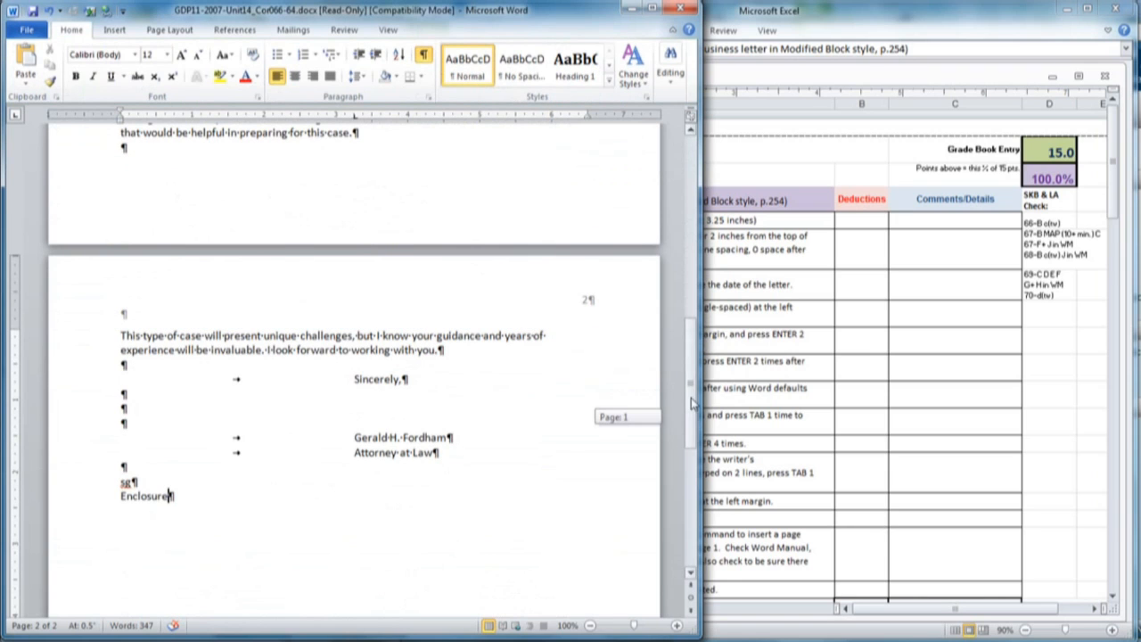
pyautogui.scroll(3)
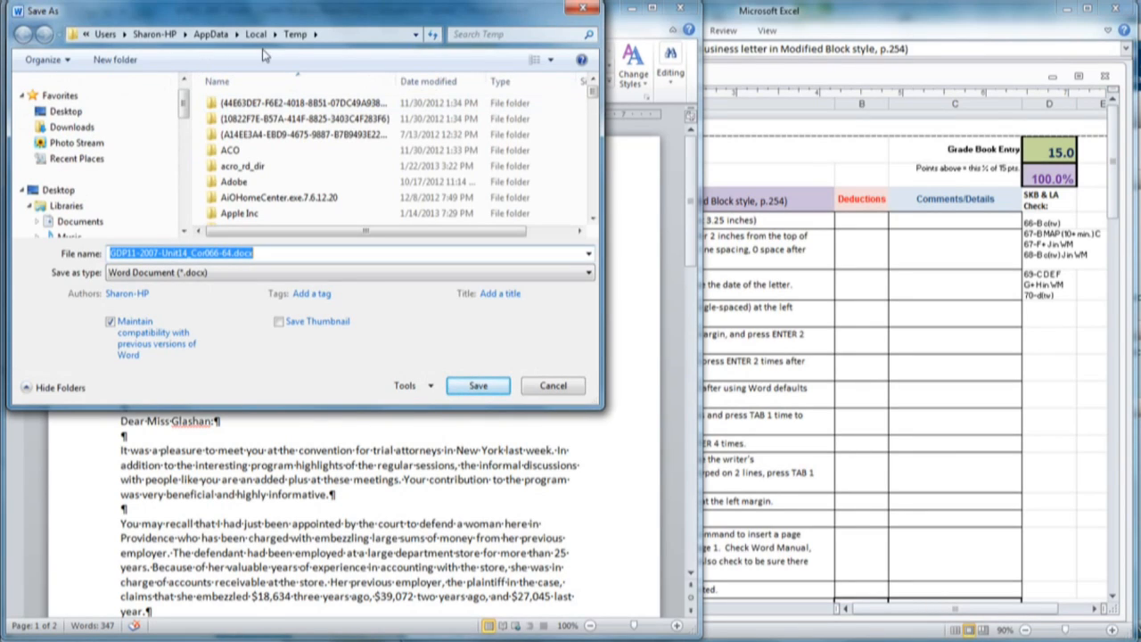
pyautogui.moveTo(297, 34)
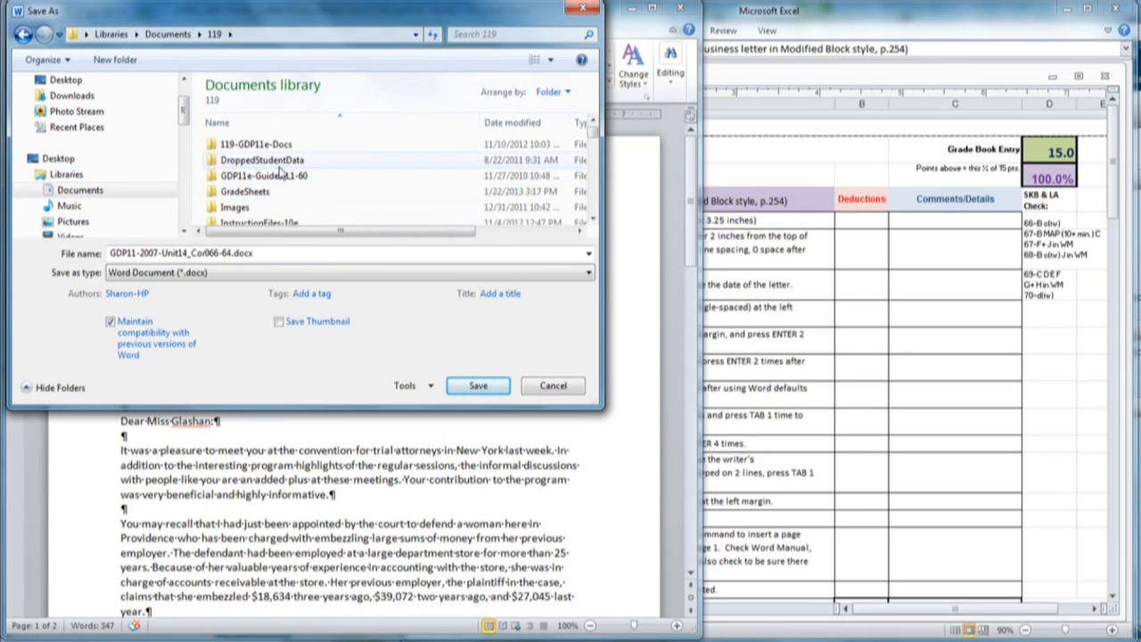
pyautogui.moveTo(262, 160)
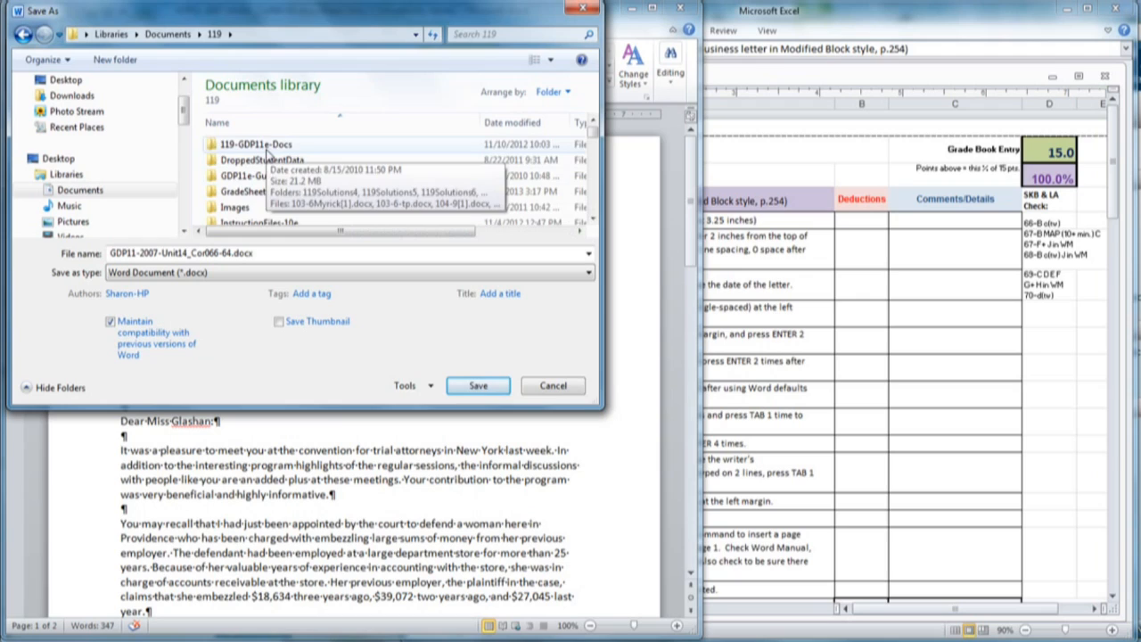
# Step: Save the letter as a Word document in the 119-GDP11e-Docs course folder
pyautogui.doubleClick(257, 143)
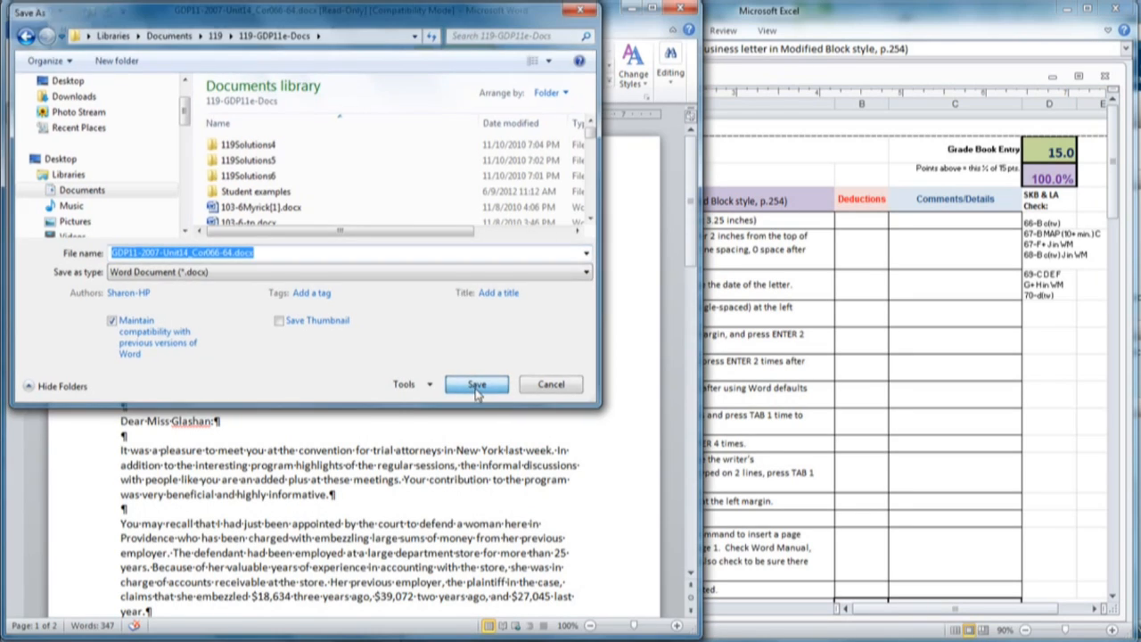
pyautogui.click(476, 385)
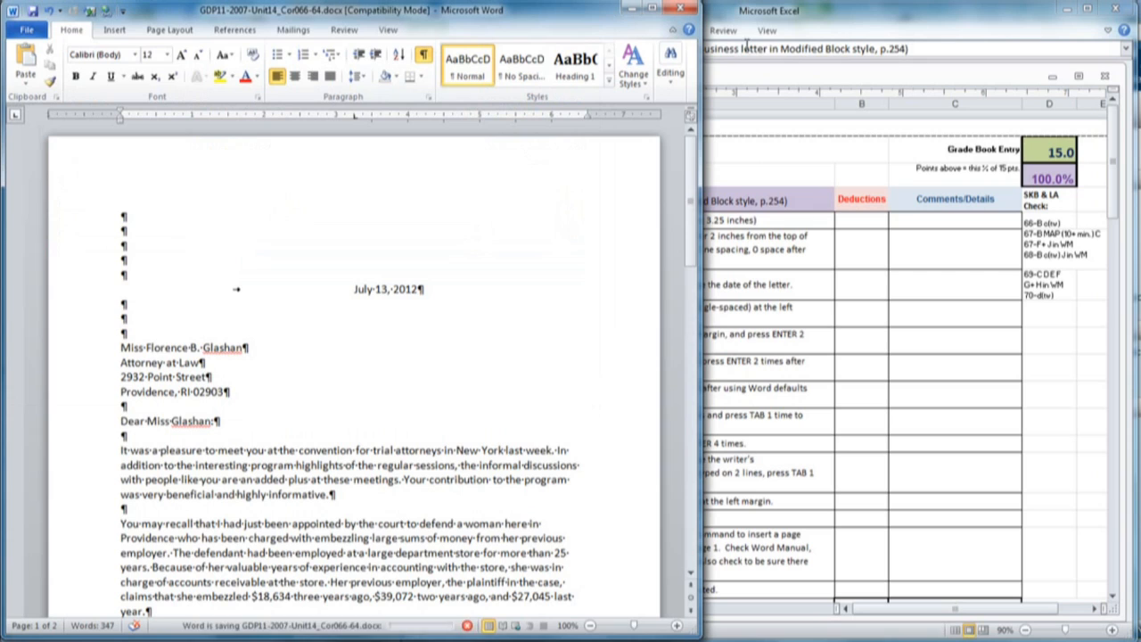
pyautogui.moveTo(686, 11)
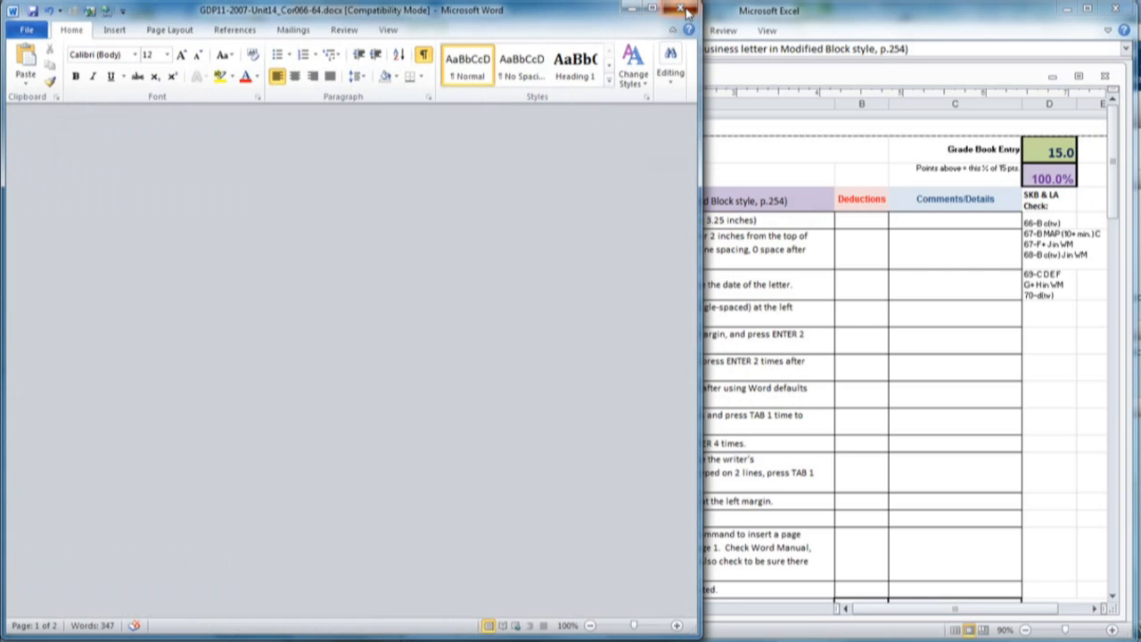
# Step: Return to the GDP lesson page and browse to the course documents folder holding the letter
pyautogui.click(686, 10)
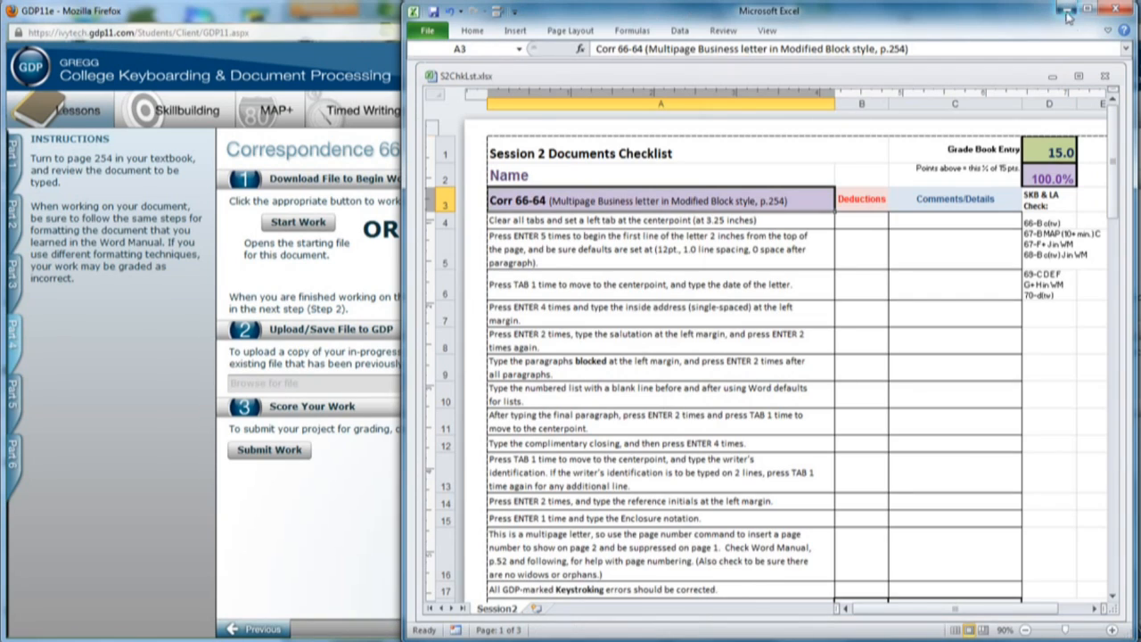
pyautogui.click(1092, 11)
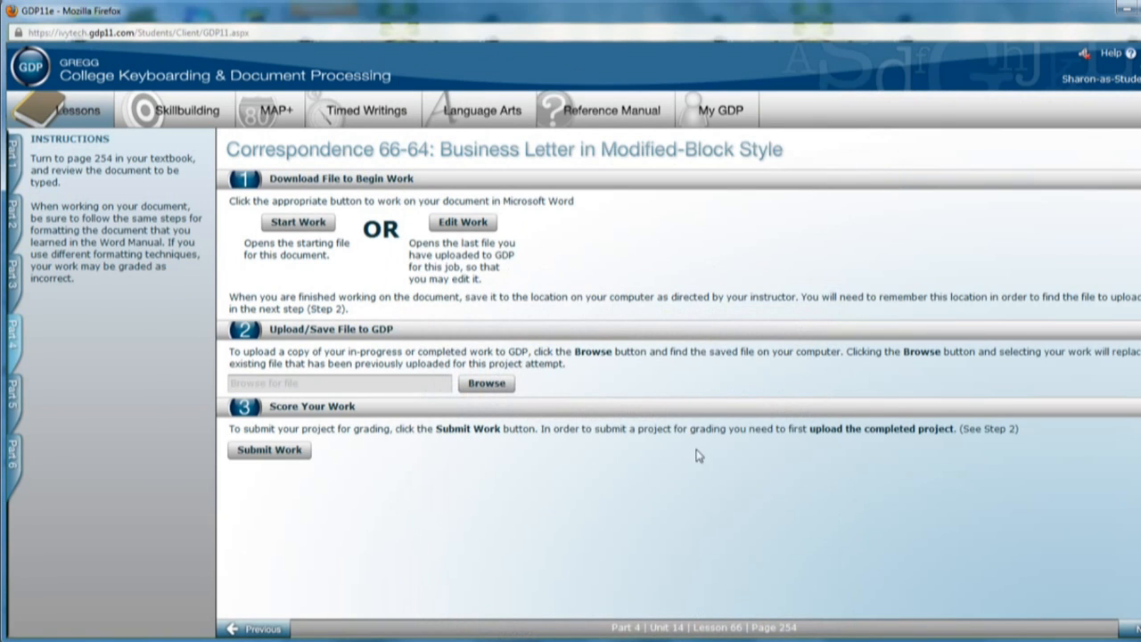
pyautogui.moveTo(492, 403)
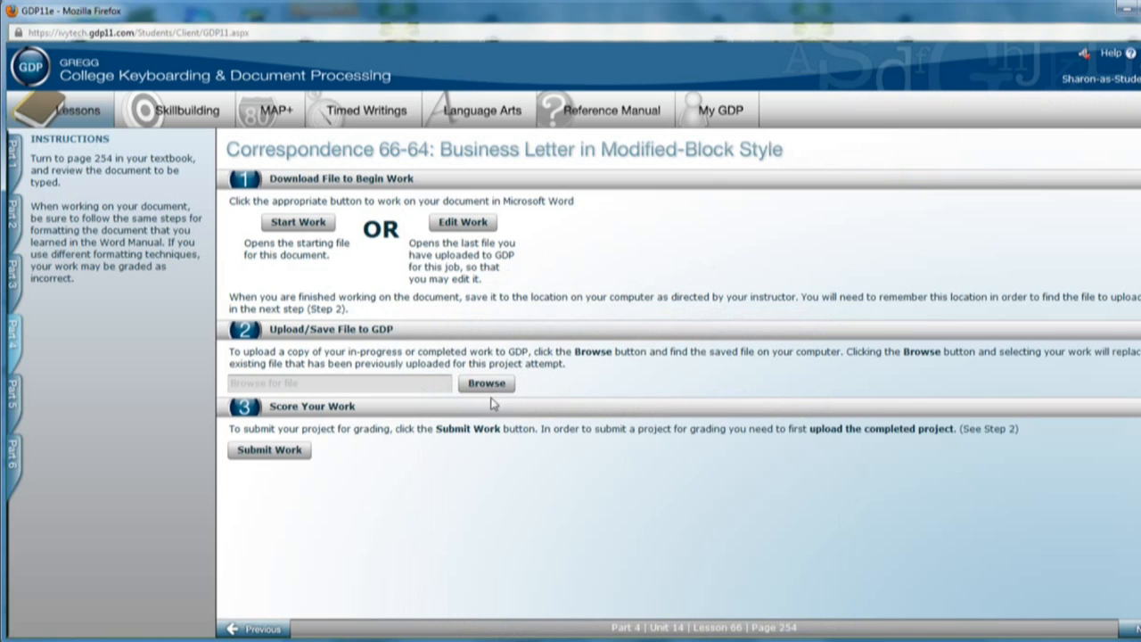
pyautogui.moveTo(491, 395)
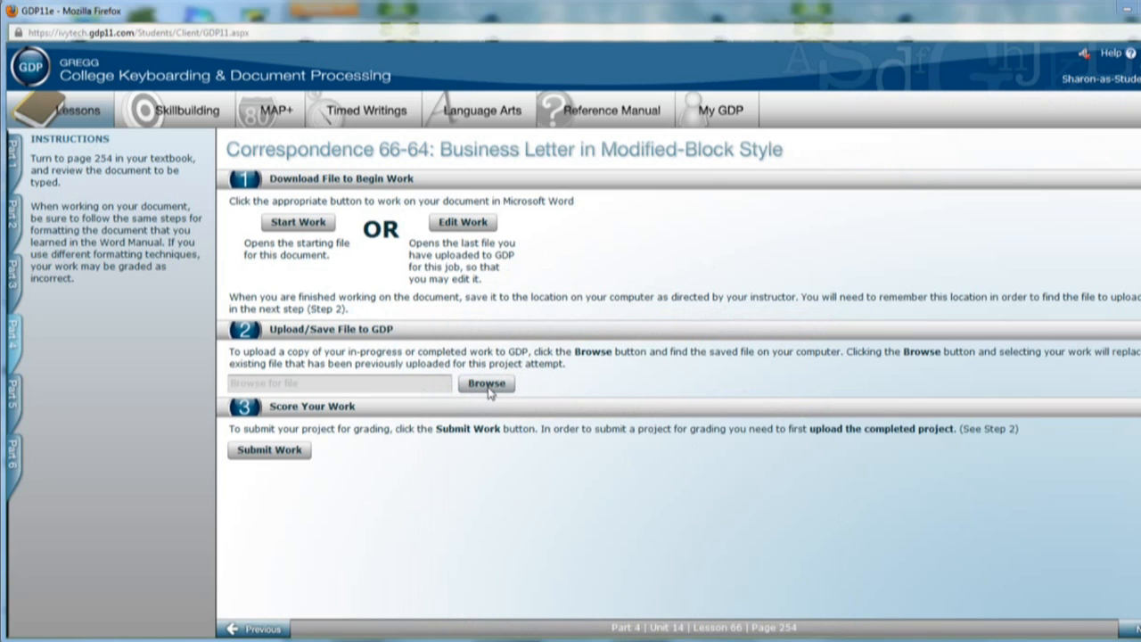
pyautogui.click(485, 383)
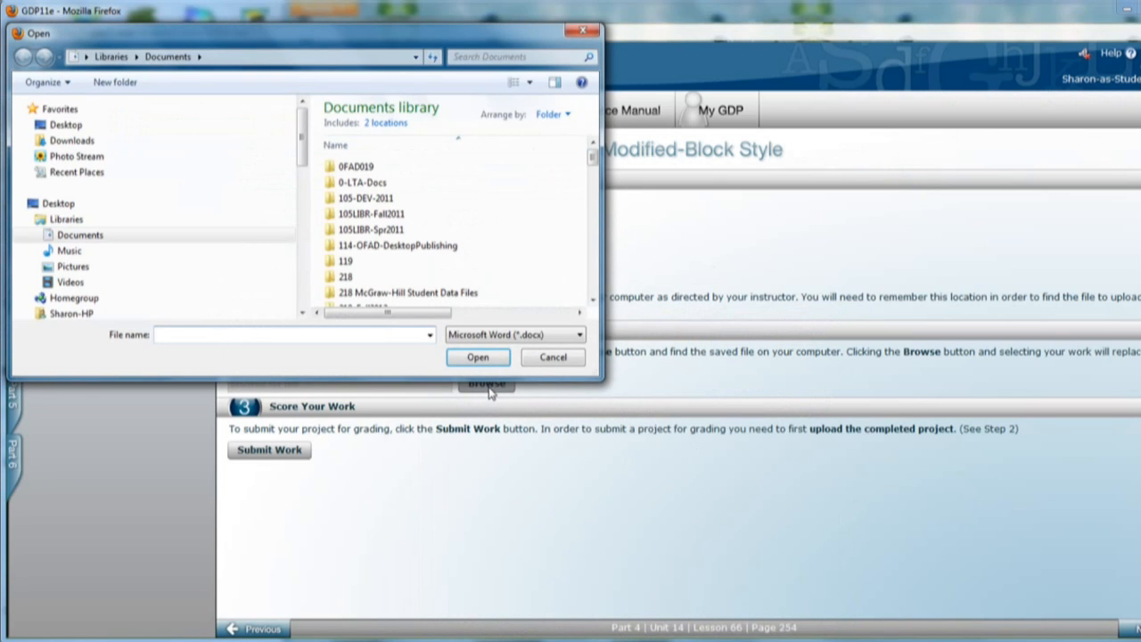
pyautogui.moveTo(364, 260)
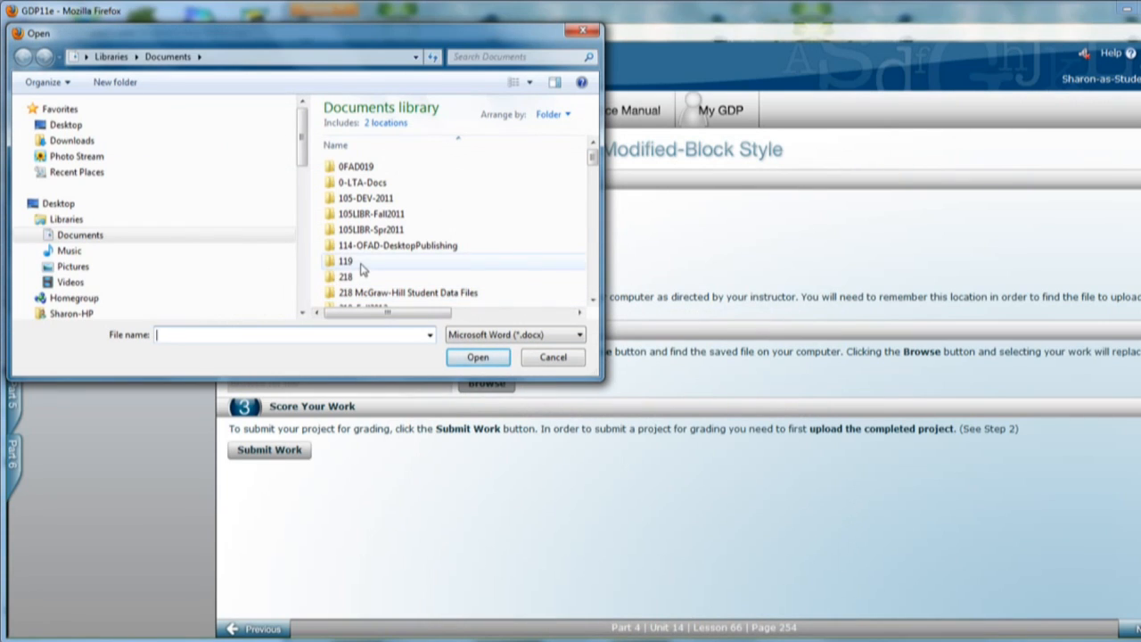
pyautogui.doubleClick(346, 260)
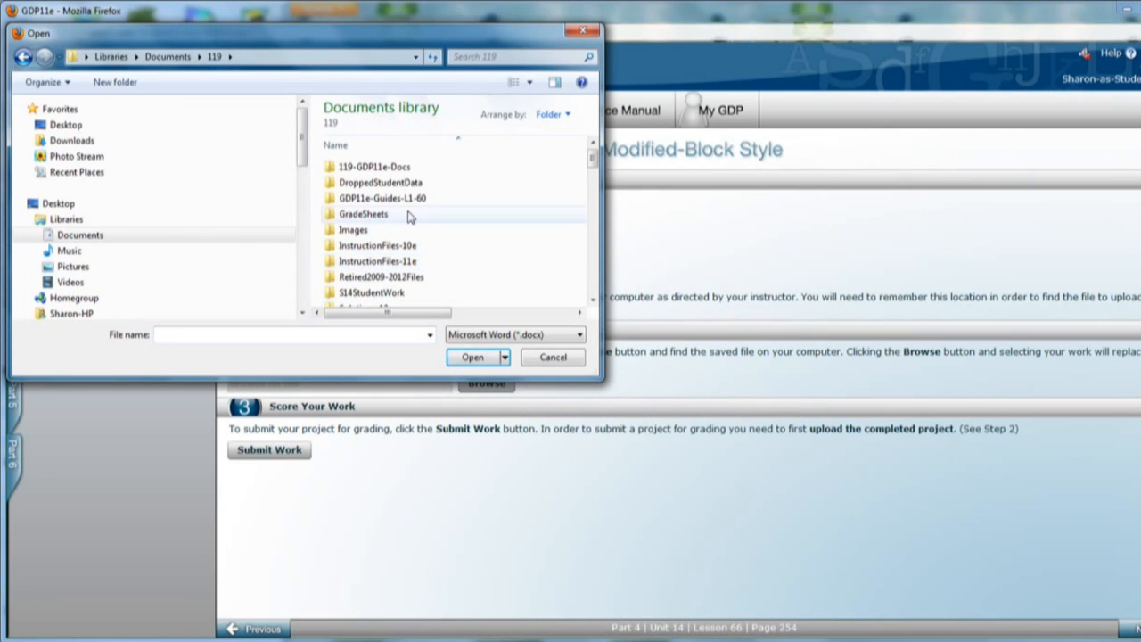
pyautogui.doubleClick(375, 167)
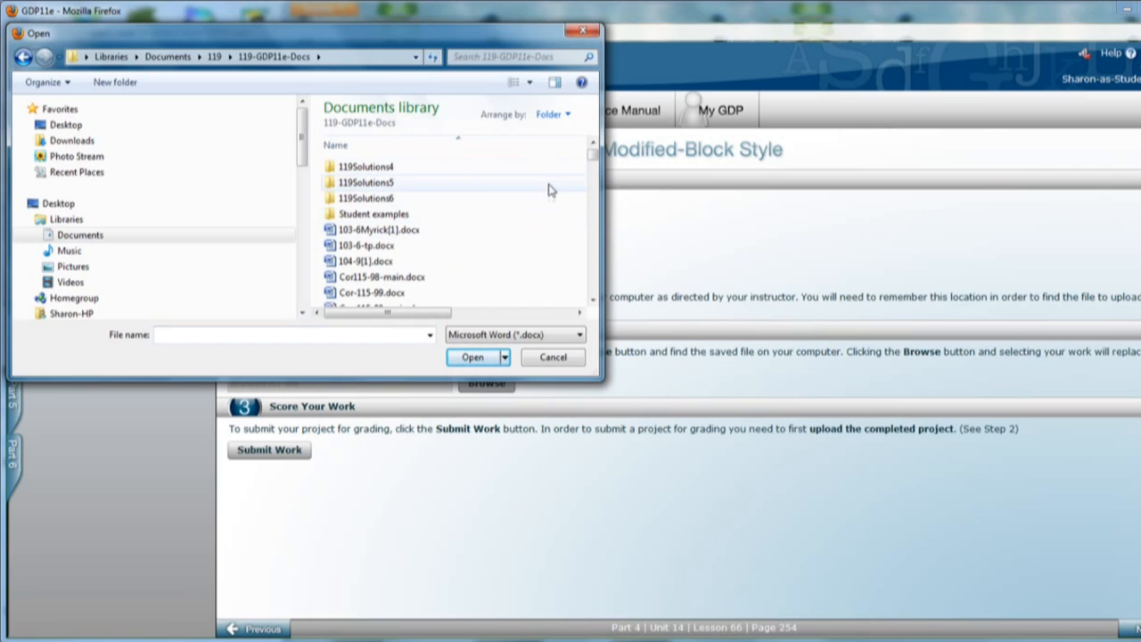
pyautogui.moveTo(493, 122)
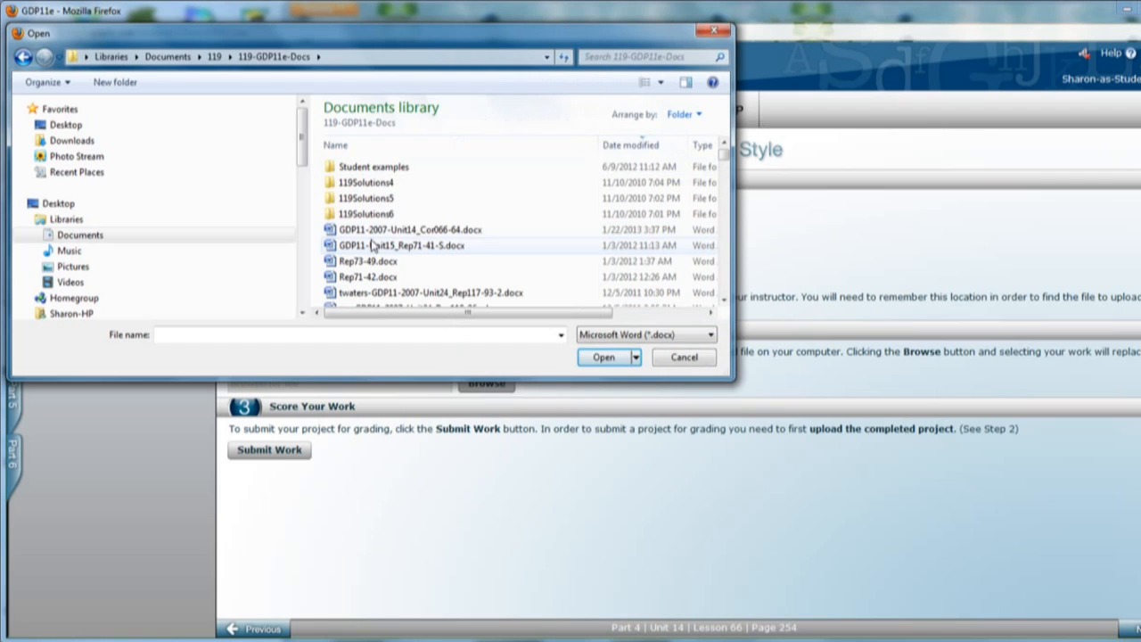
# Step: Attach the saved letter .docx to the lesson and submit it for scoring
pyautogui.click(410, 228)
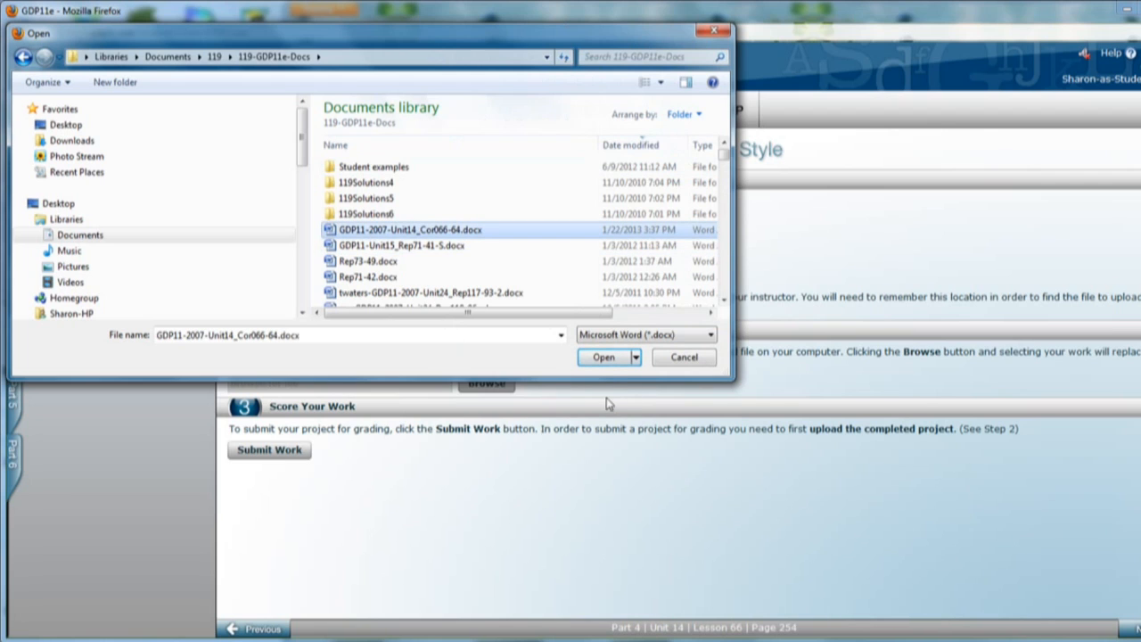
pyautogui.click(603, 356)
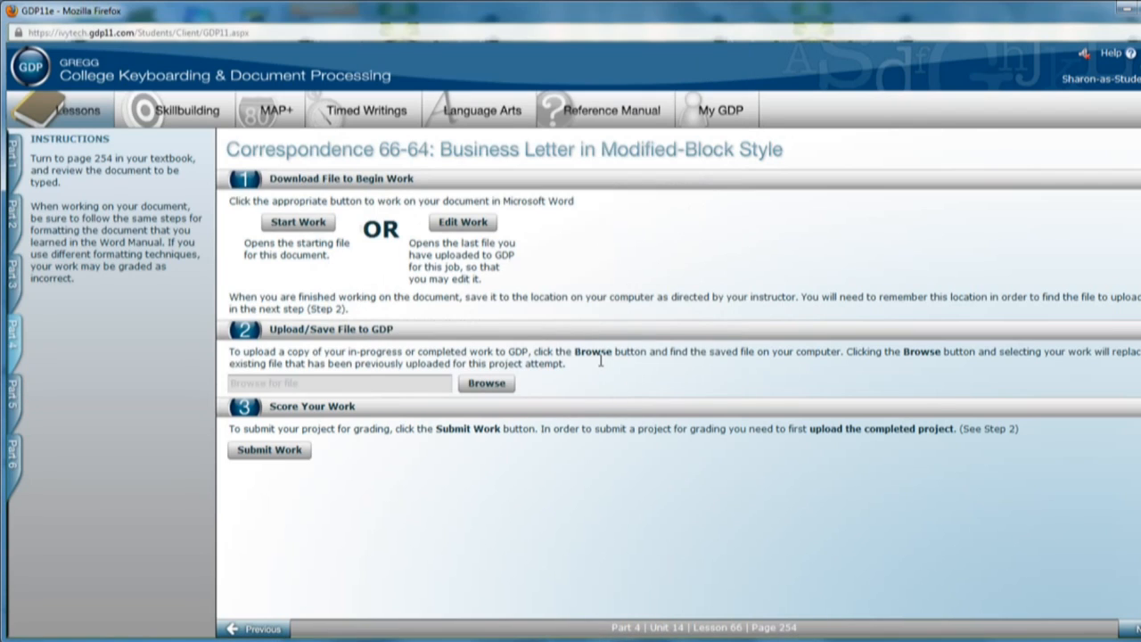
pyautogui.click(485, 381)
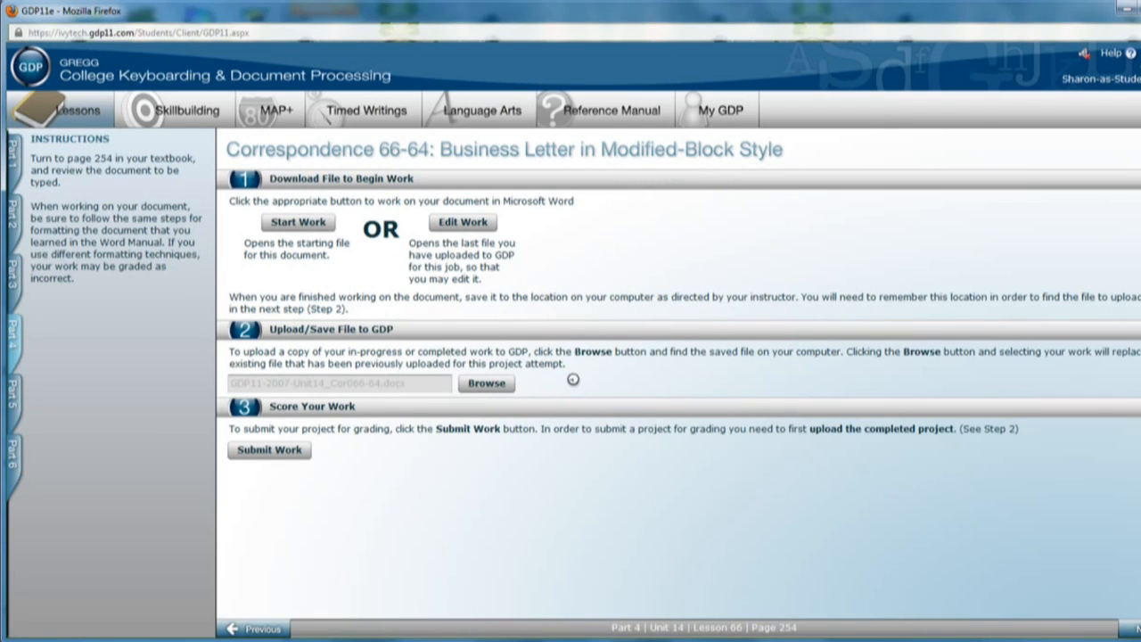
pyautogui.moveTo(574, 386)
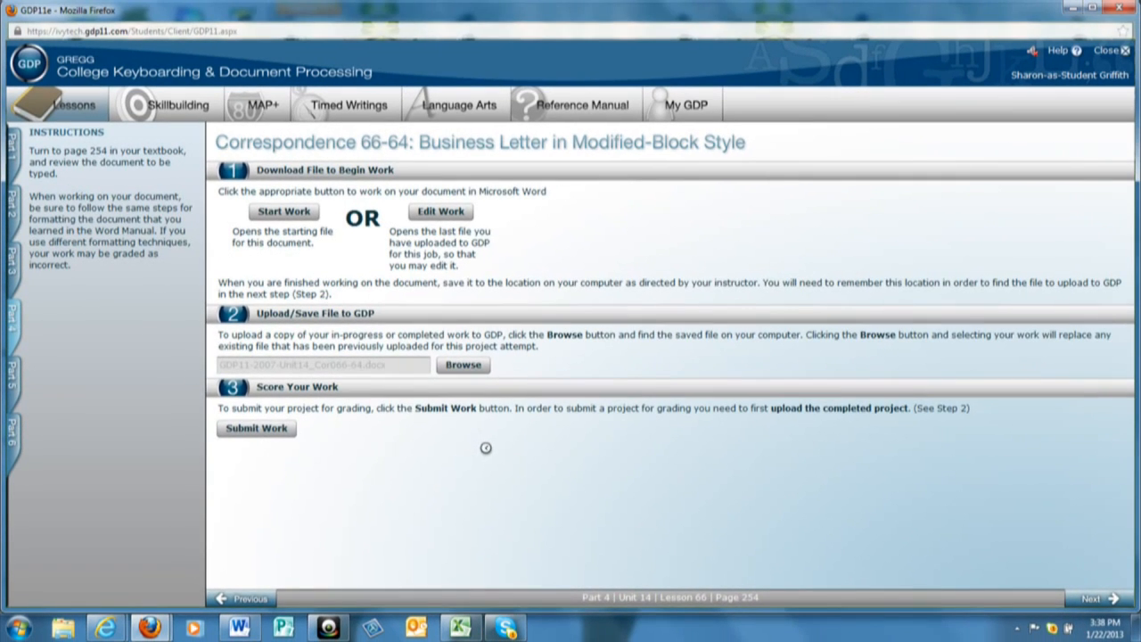
pyautogui.click(257, 428)
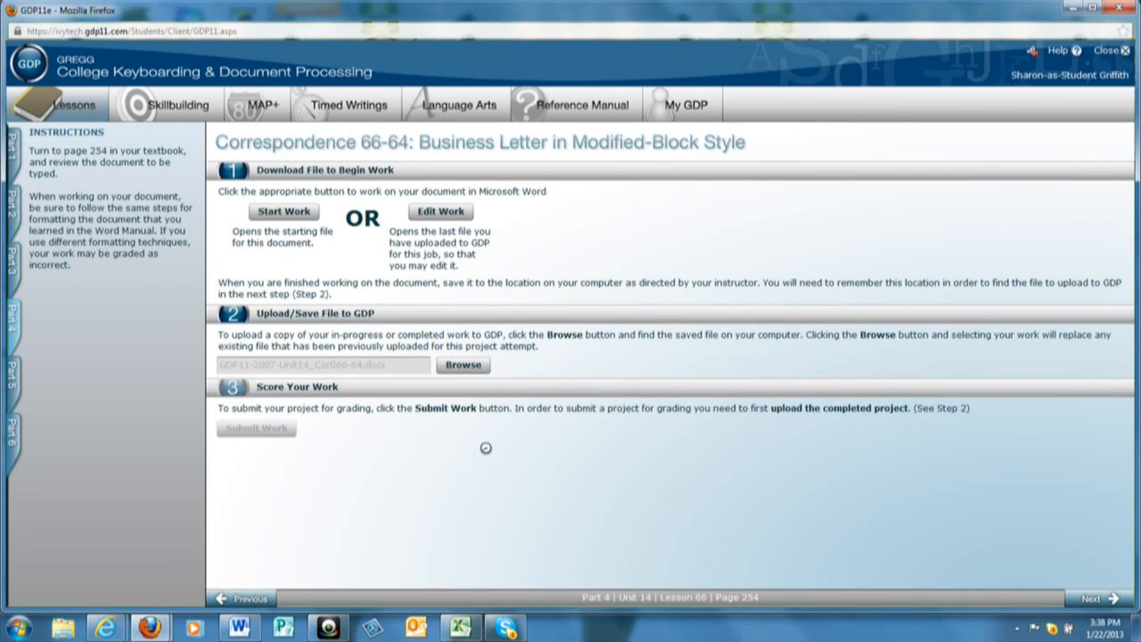
# Step: Review the scoring results showing one keystroking error in the date, then close them
pyautogui.click(257, 428)
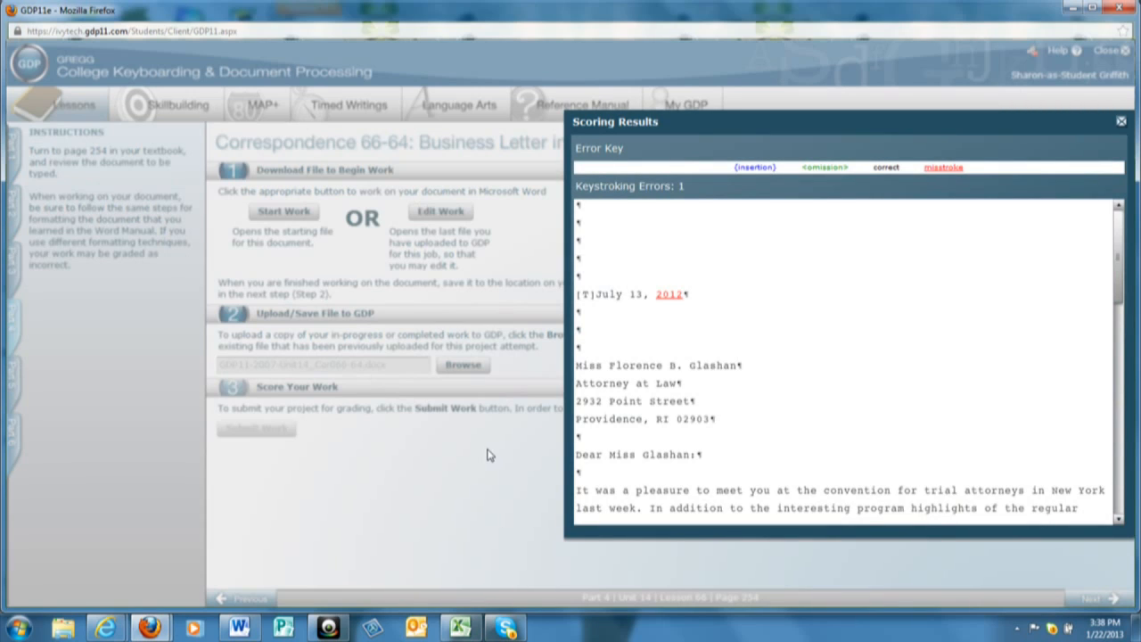
pyautogui.moveTo(721, 325)
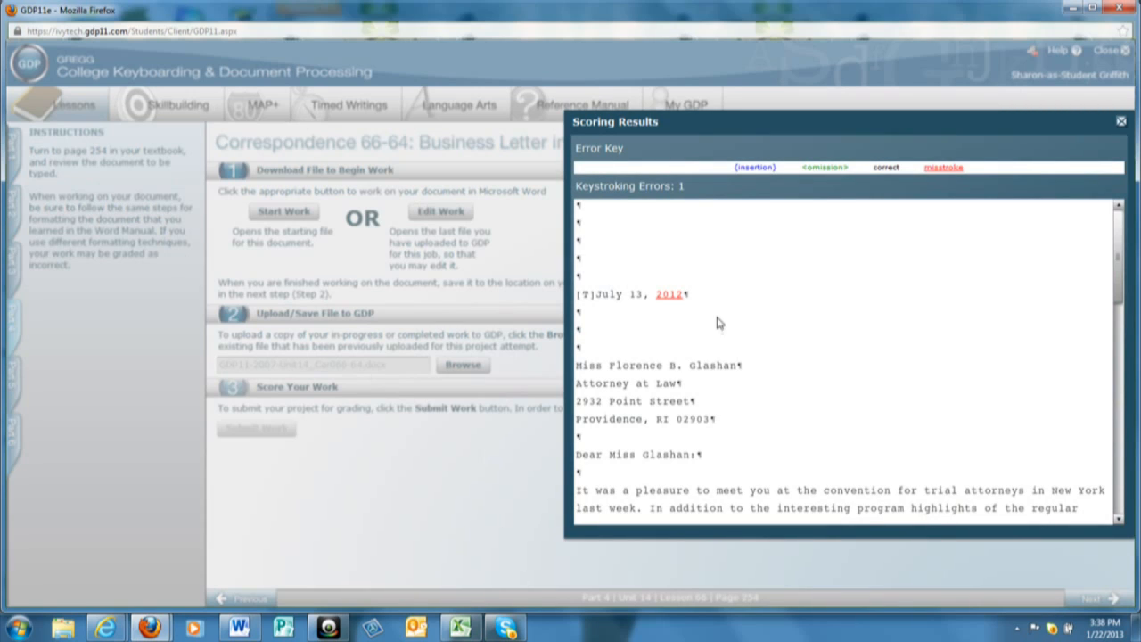
pyautogui.moveTo(683, 307)
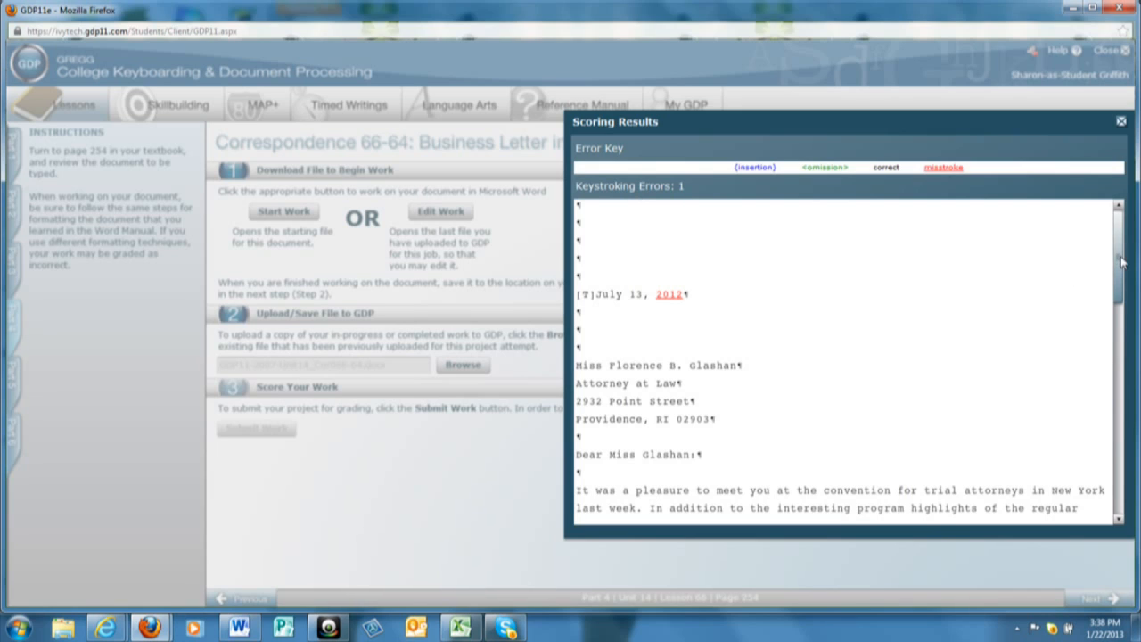
pyautogui.scroll(-3)
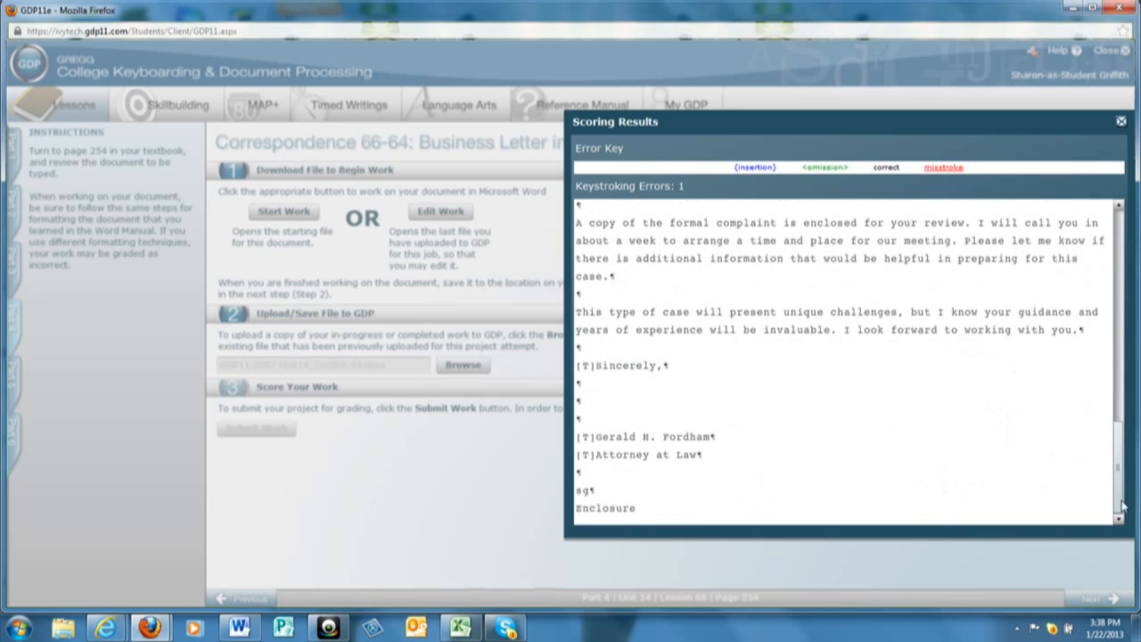
pyautogui.scroll(3)
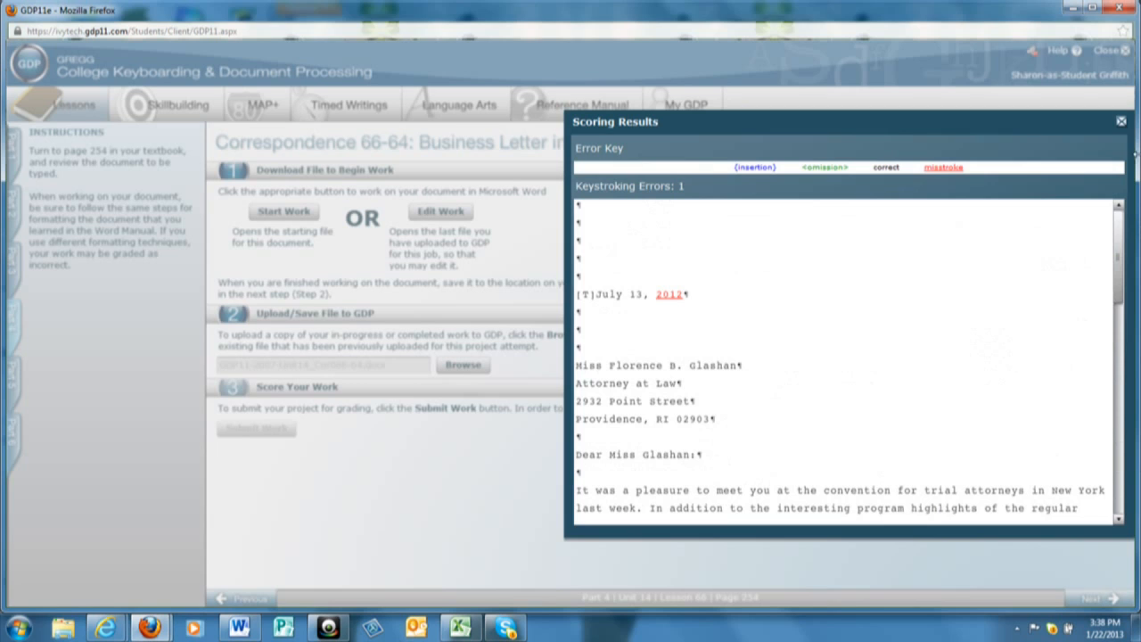
pyautogui.click(1120, 121)
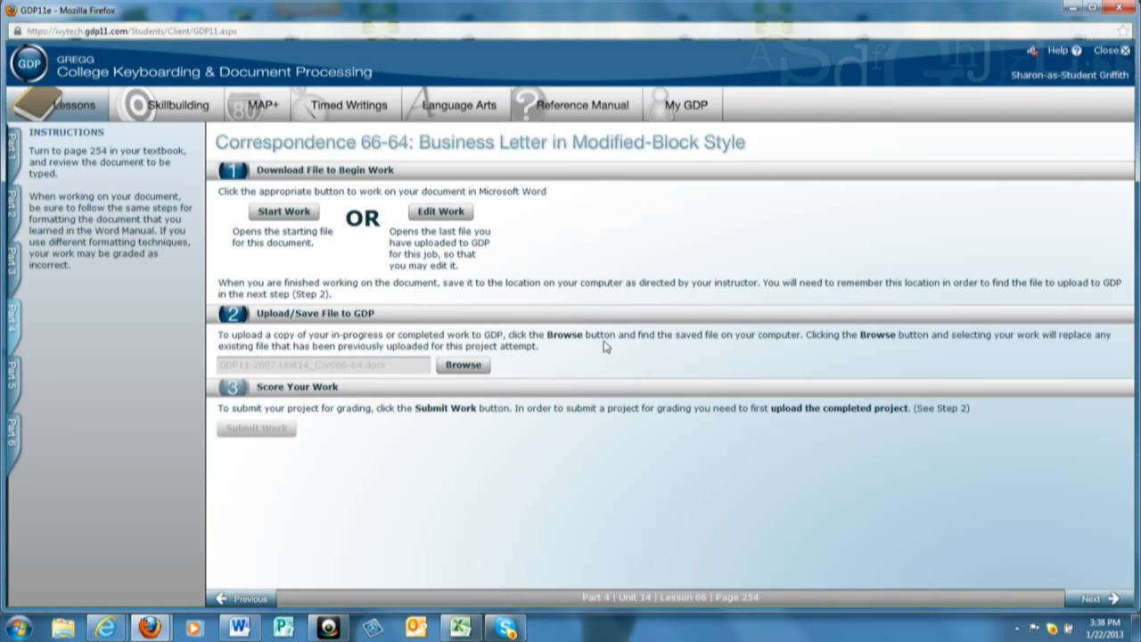
pyautogui.moveTo(441, 211)
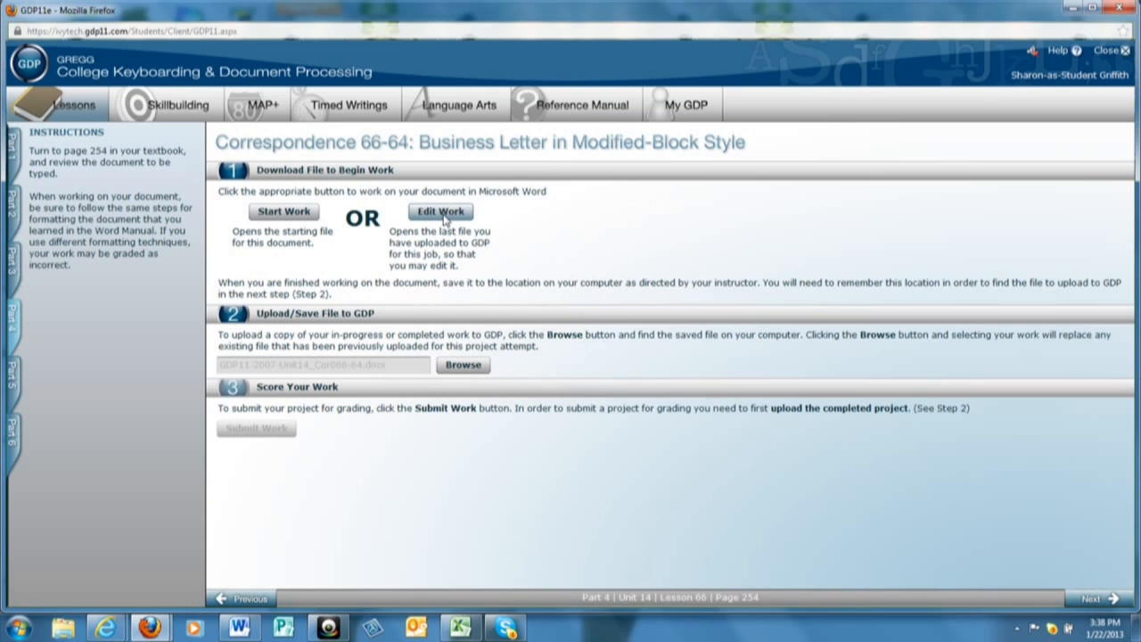
# Step: Reopen the letter via Edit Work, correct the year to 2013, save it to the documents folder and close Word
pyautogui.click(441, 211)
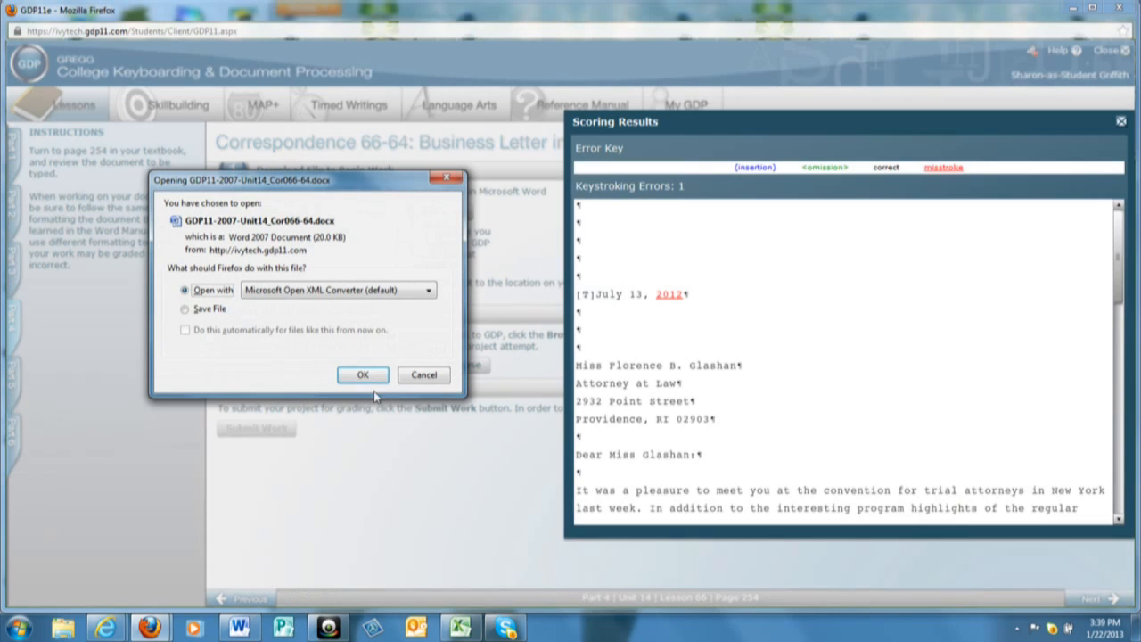
pyautogui.click(362, 375)
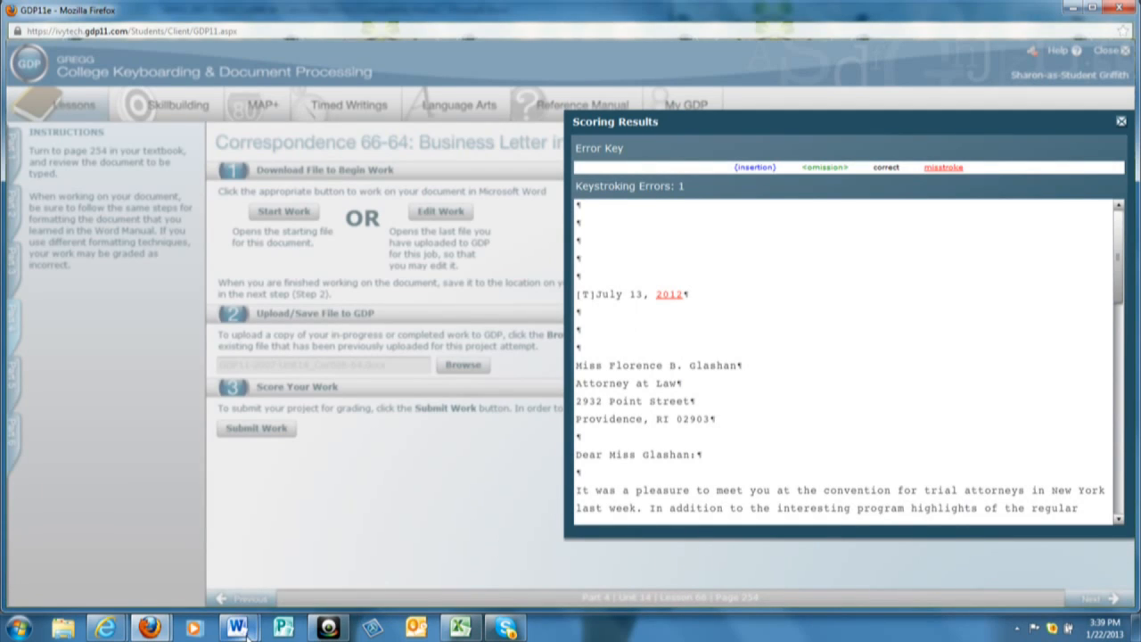
pyautogui.moveTo(239, 628)
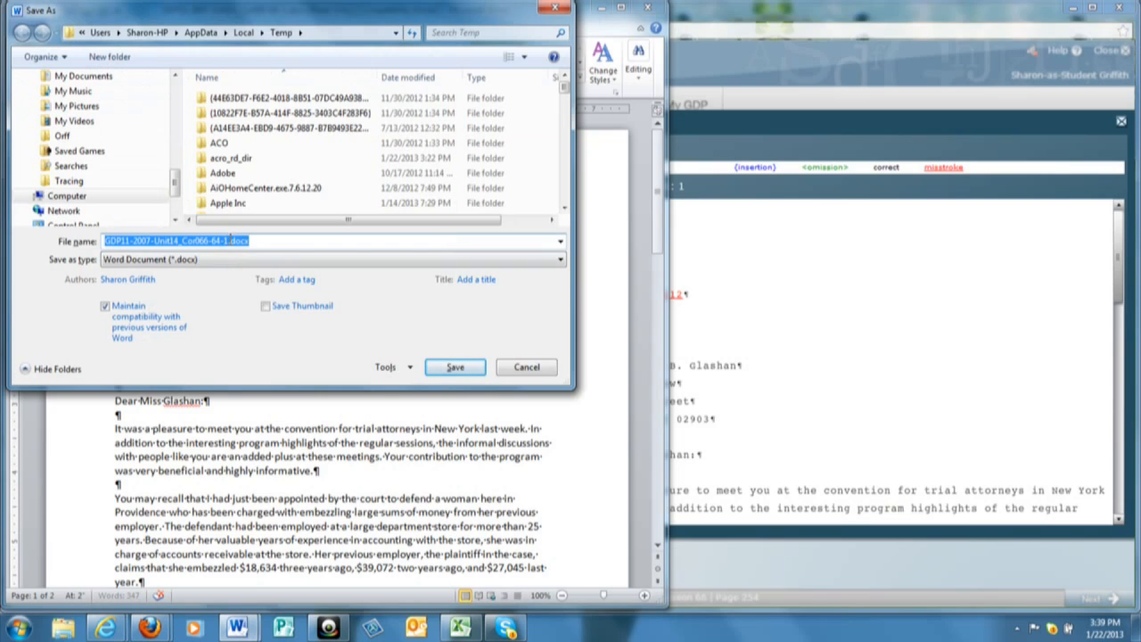
pyautogui.moveTo(132, 150)
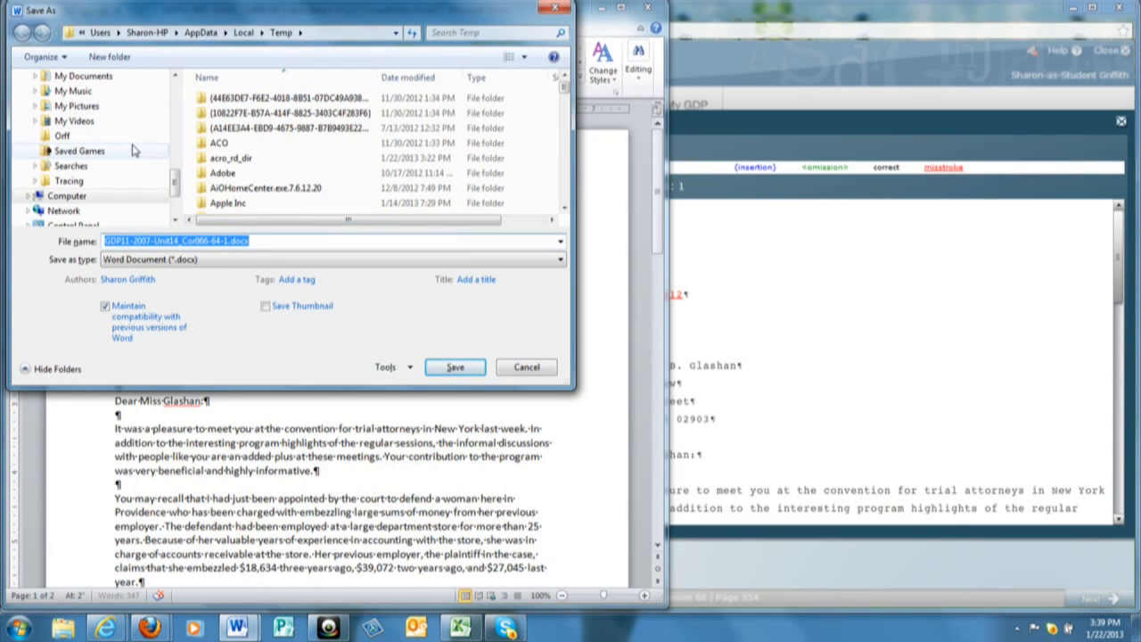
pyautogui.moveTo(100, 96)
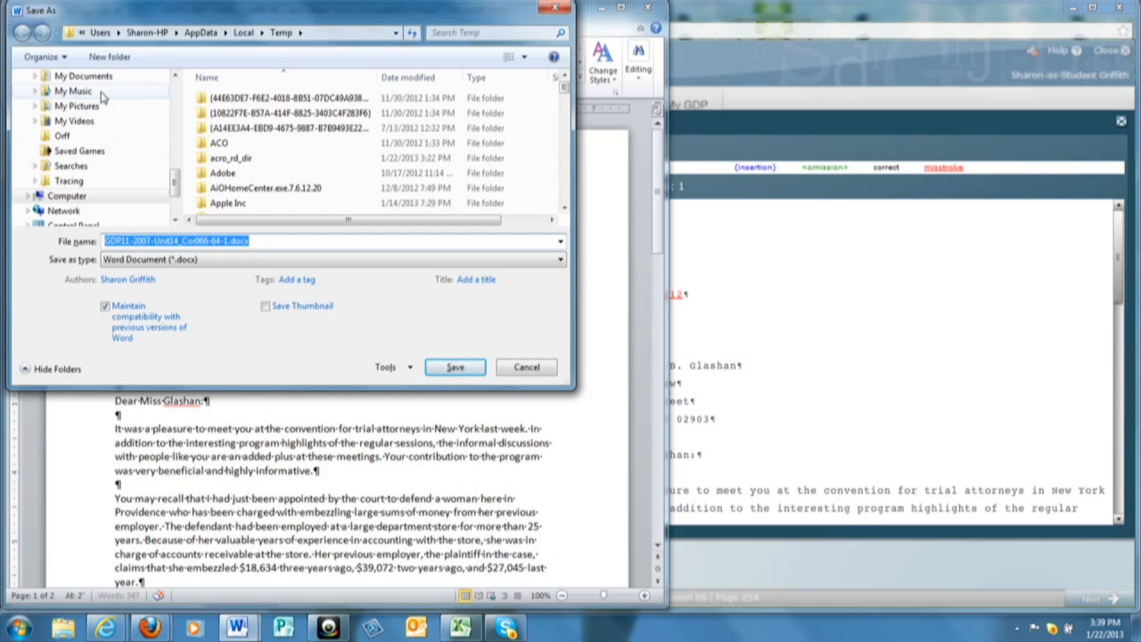
pyautogui.click(82, 75)
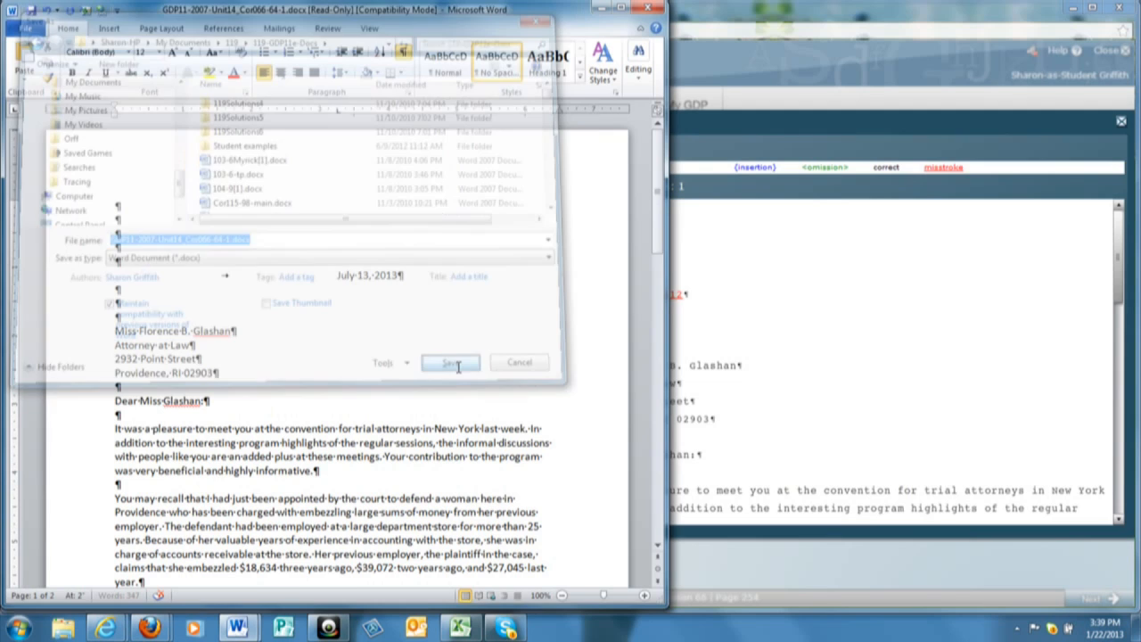
pyautogui.click(449, 363)
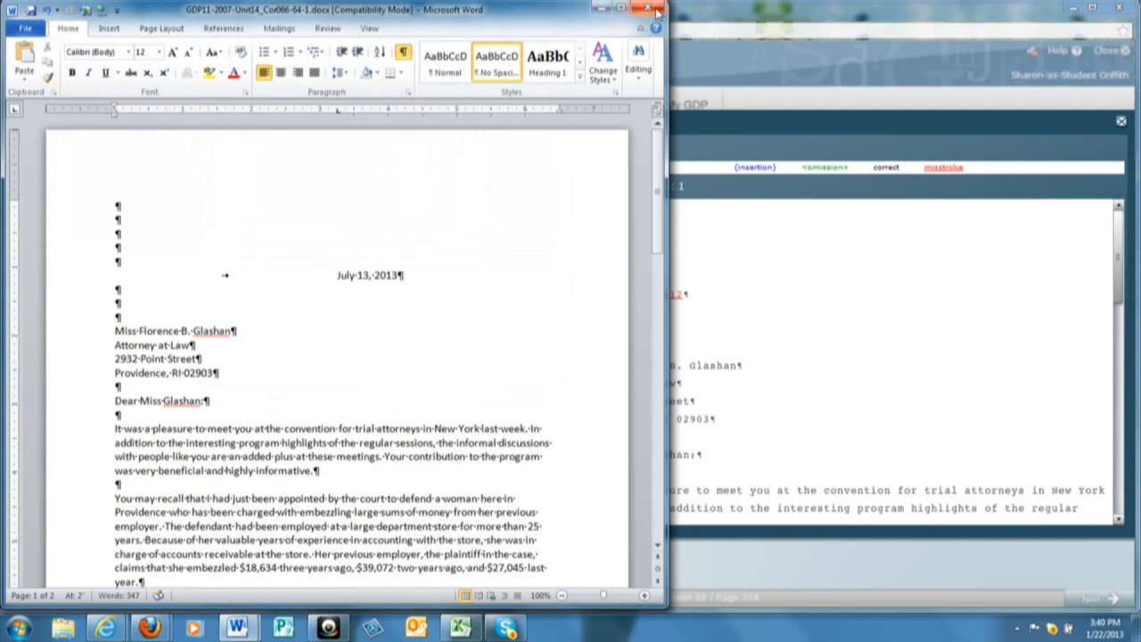
pyautogui.click(648, 9)
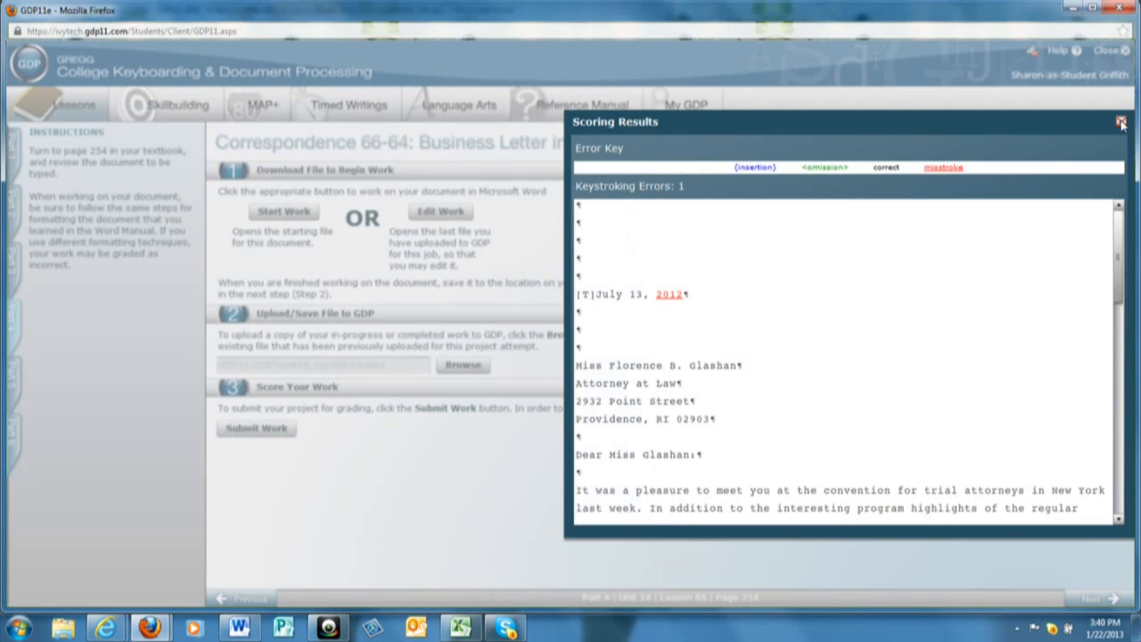
# Step: Close the old results and select the corrected letter .docx for re-upload to GDP
pyautogui.click(1121, 121)
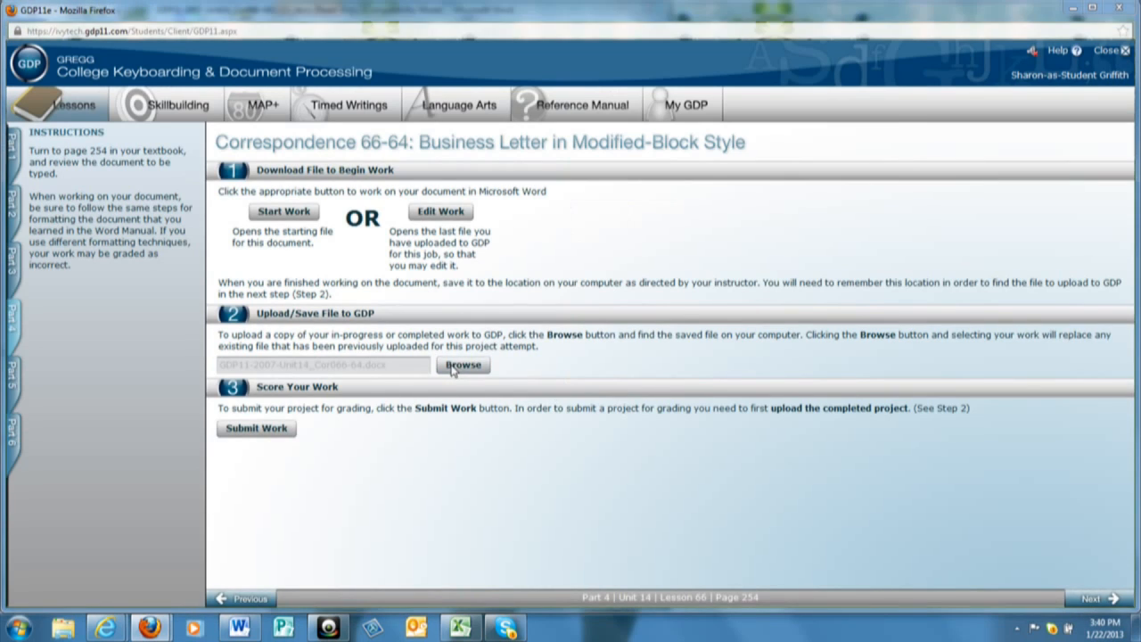
pyautogui.click(463, 364)
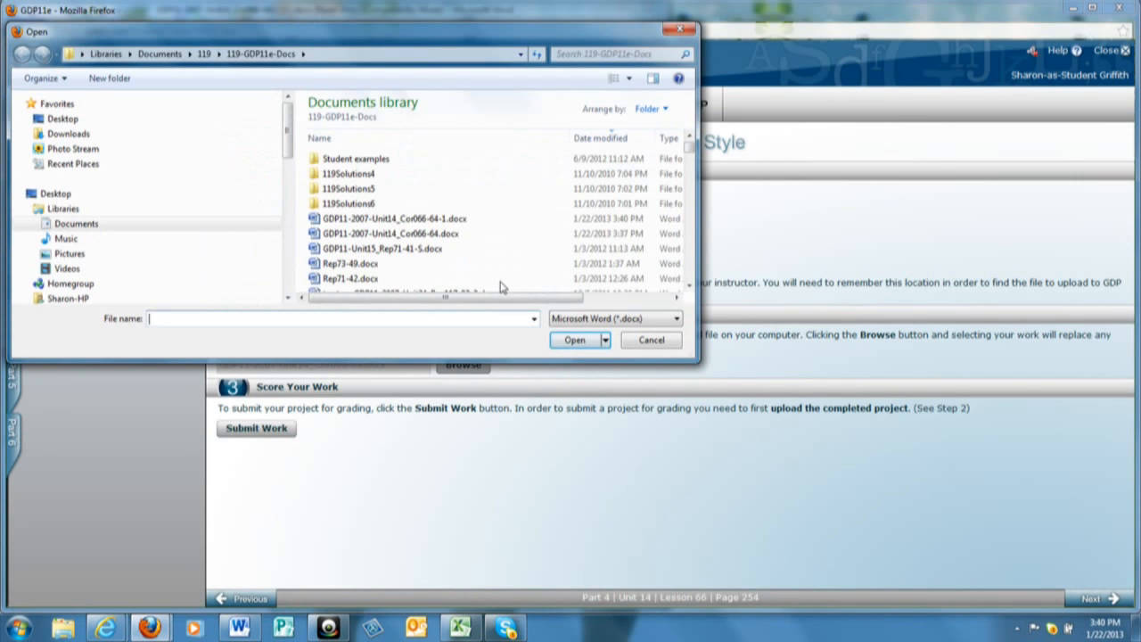
pyautogui.moveTo(392, 218)
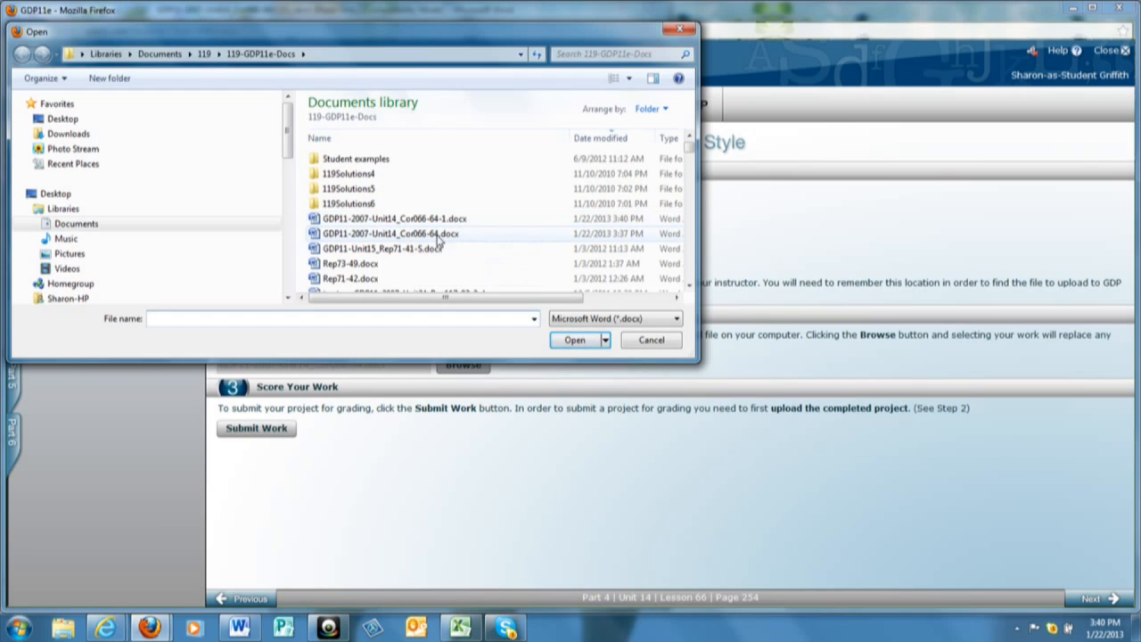
pyautogui.moveTo(442, 218)
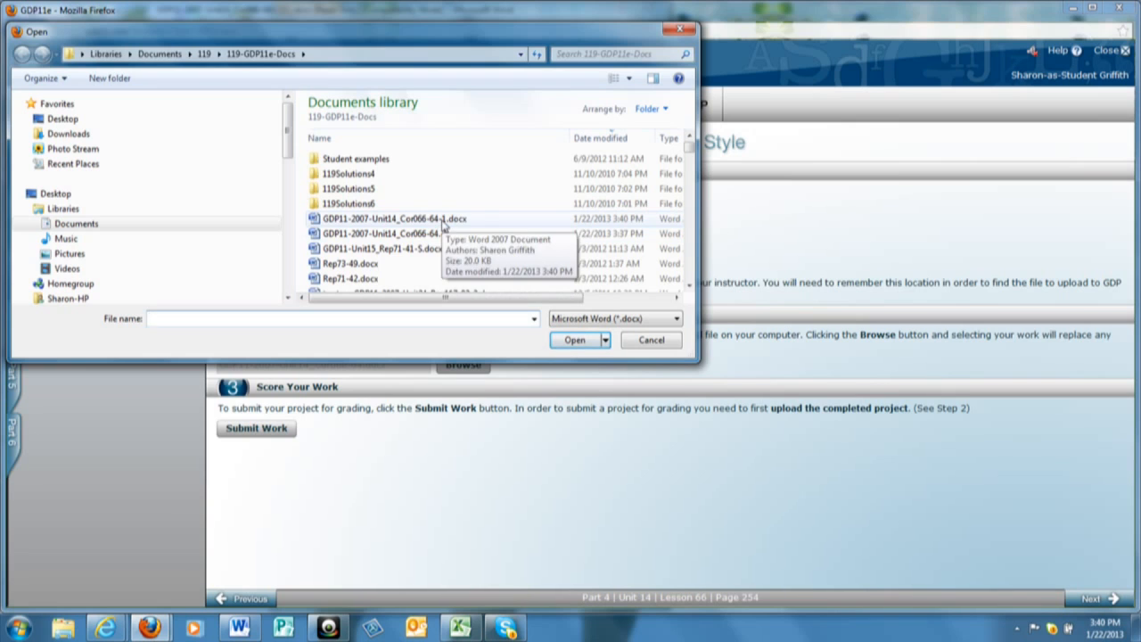
pyautogui.click(393, 218)
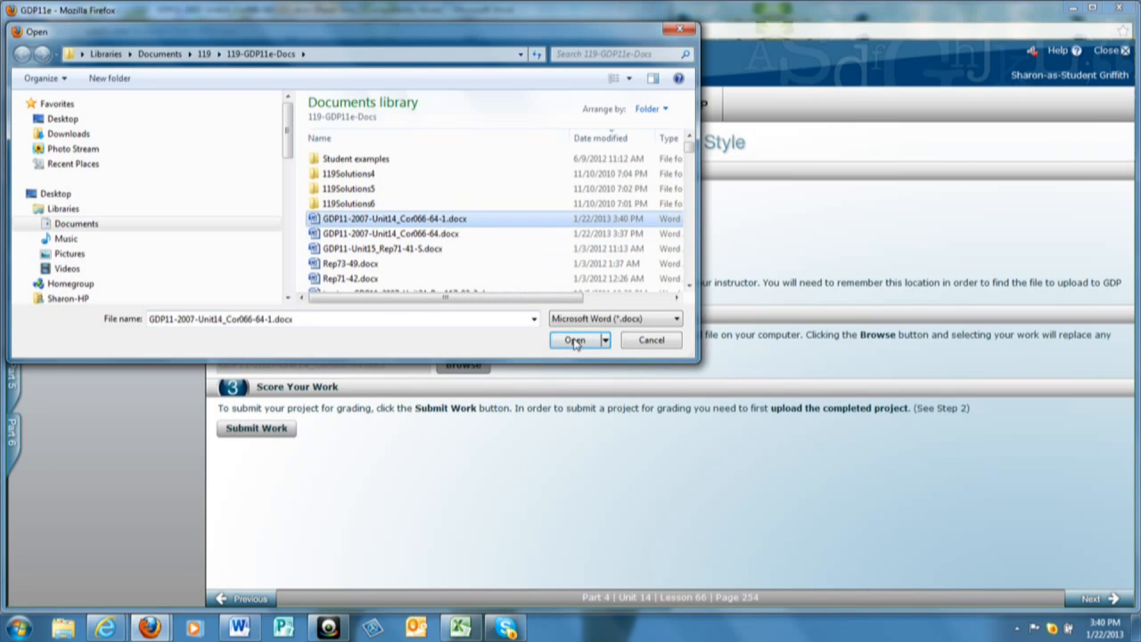
pyautogui.click(574, 339)
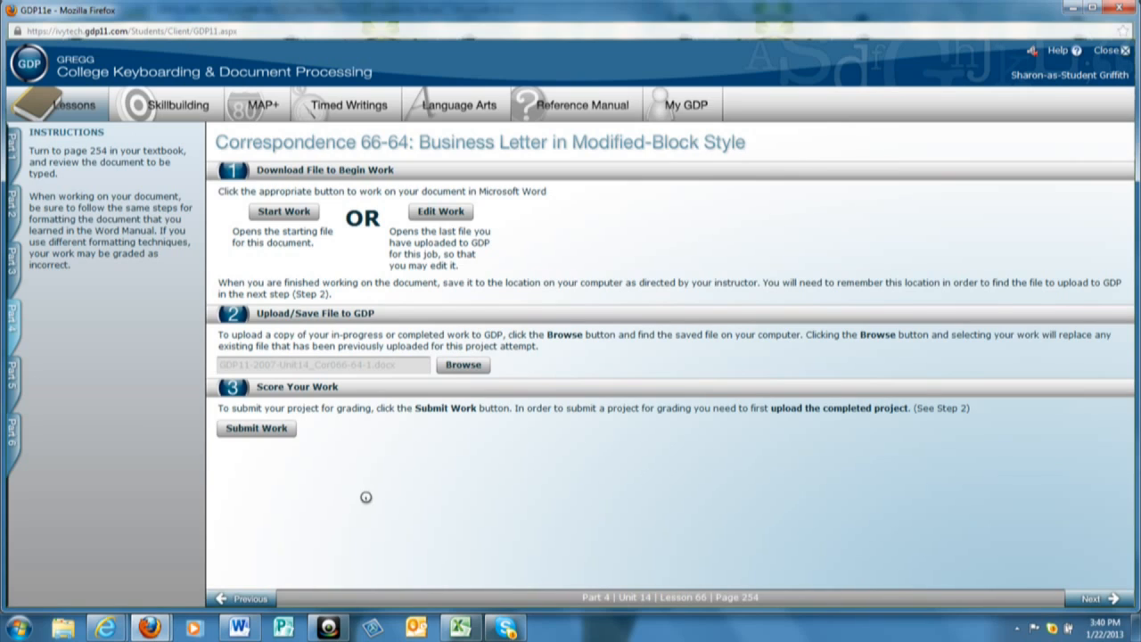
pyautogui.moveTo(678, 476)
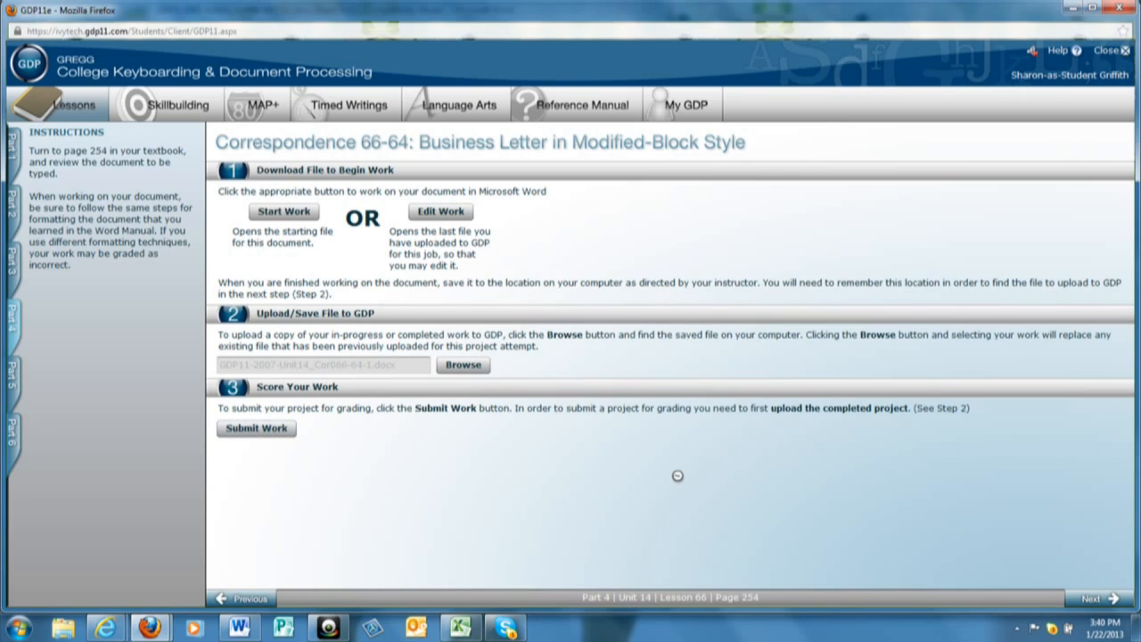
pyautogui.moveTo(672, 475)
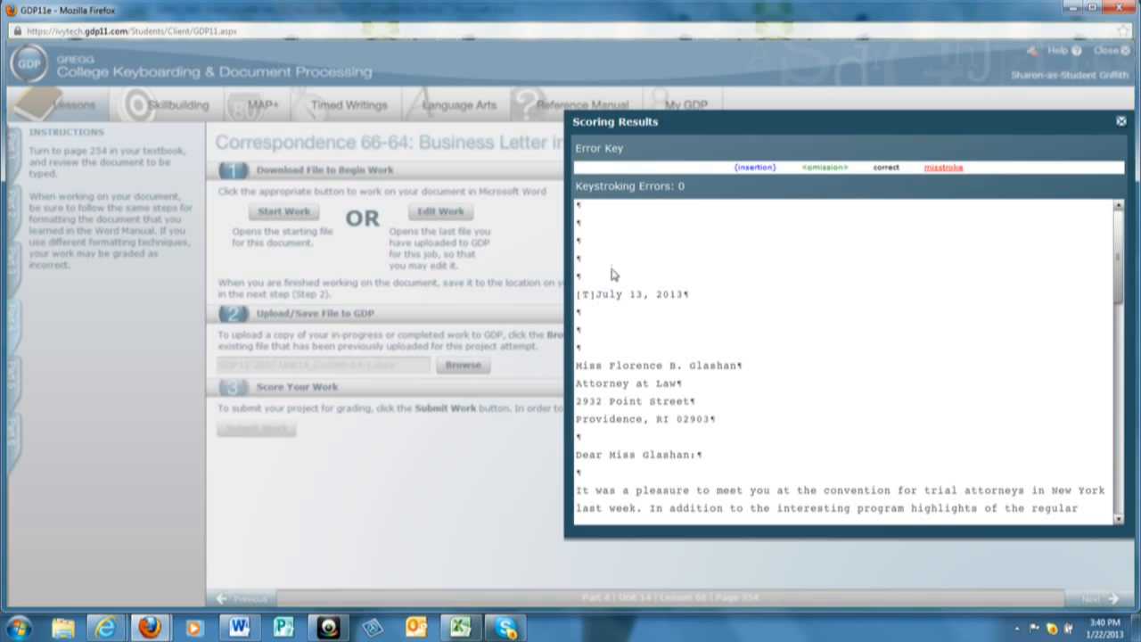
pyautogui.moveTo(710, 189)
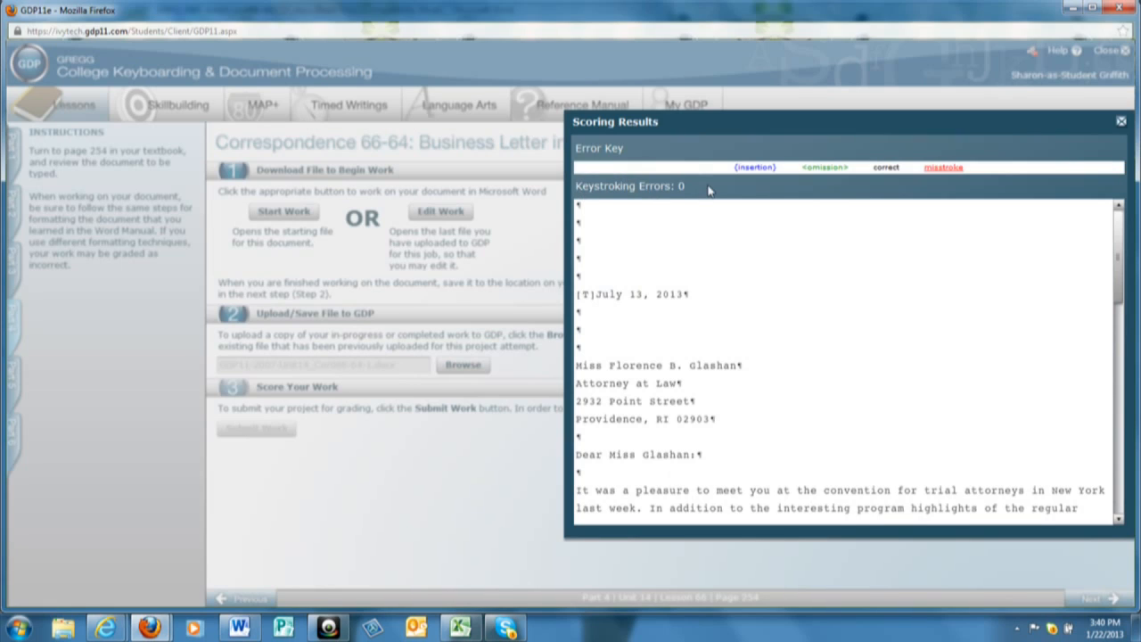